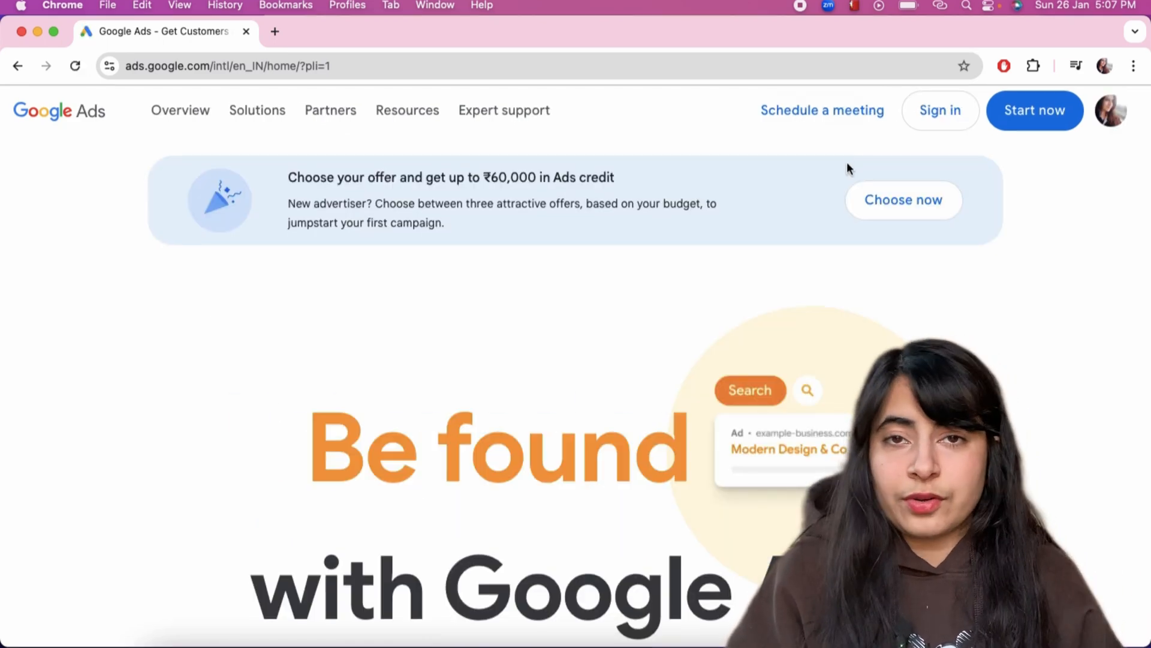
mouse_move(940, 110)
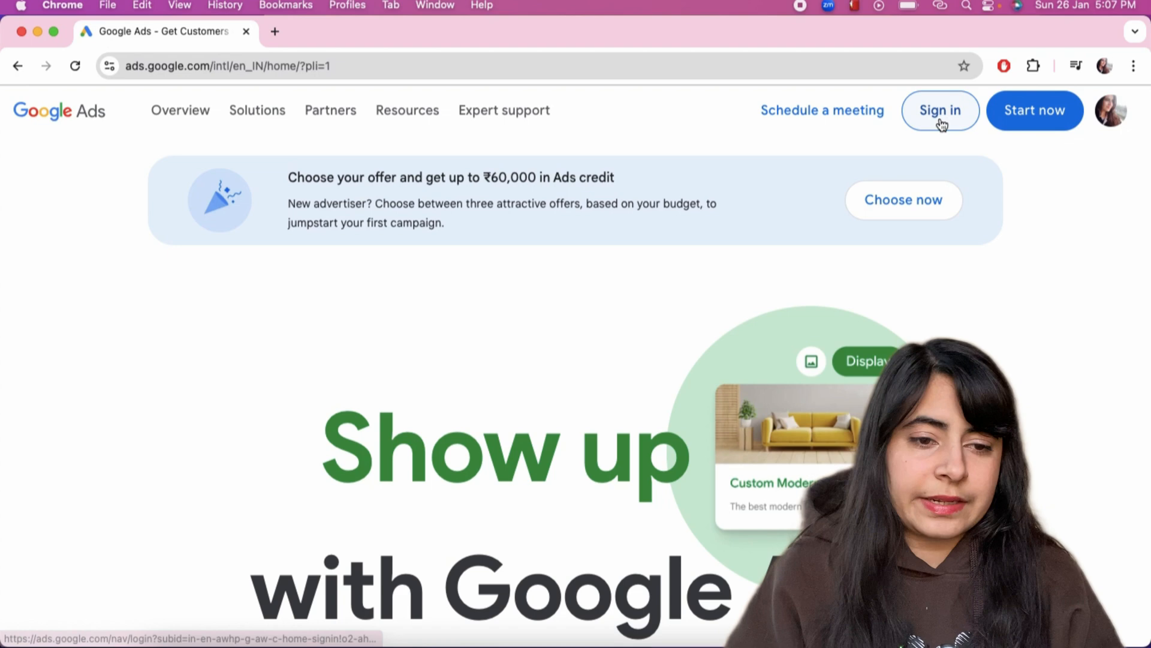
- Sign in and choose the first plain Google Ads account from the account chooser
click(940, 110)
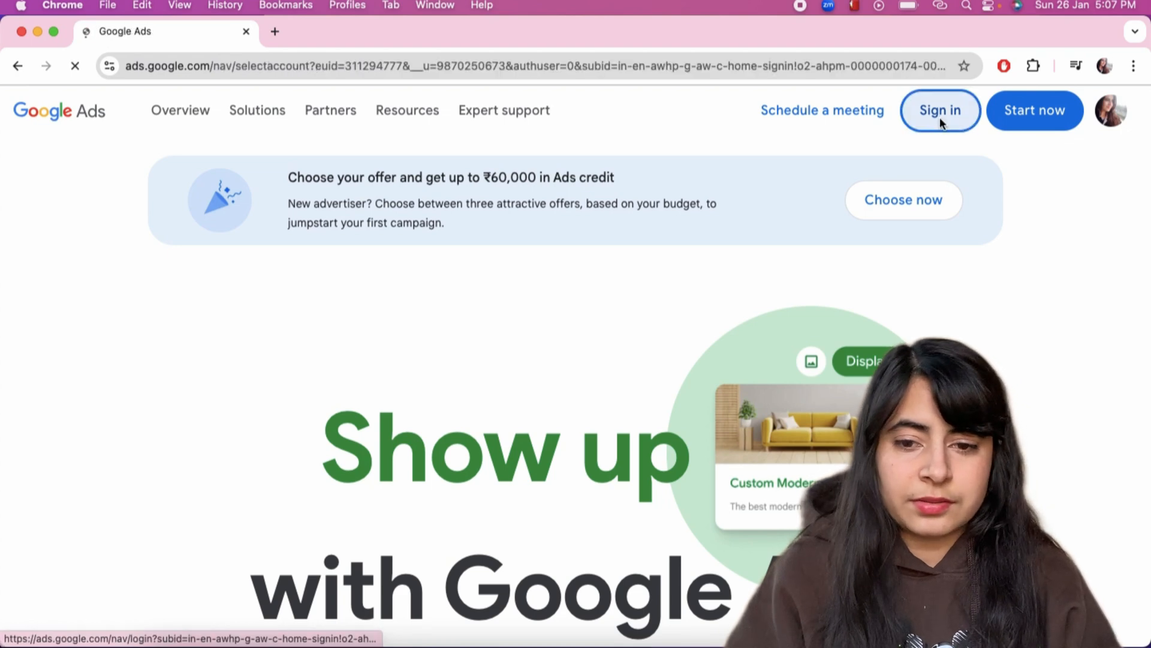
click(940, 110)
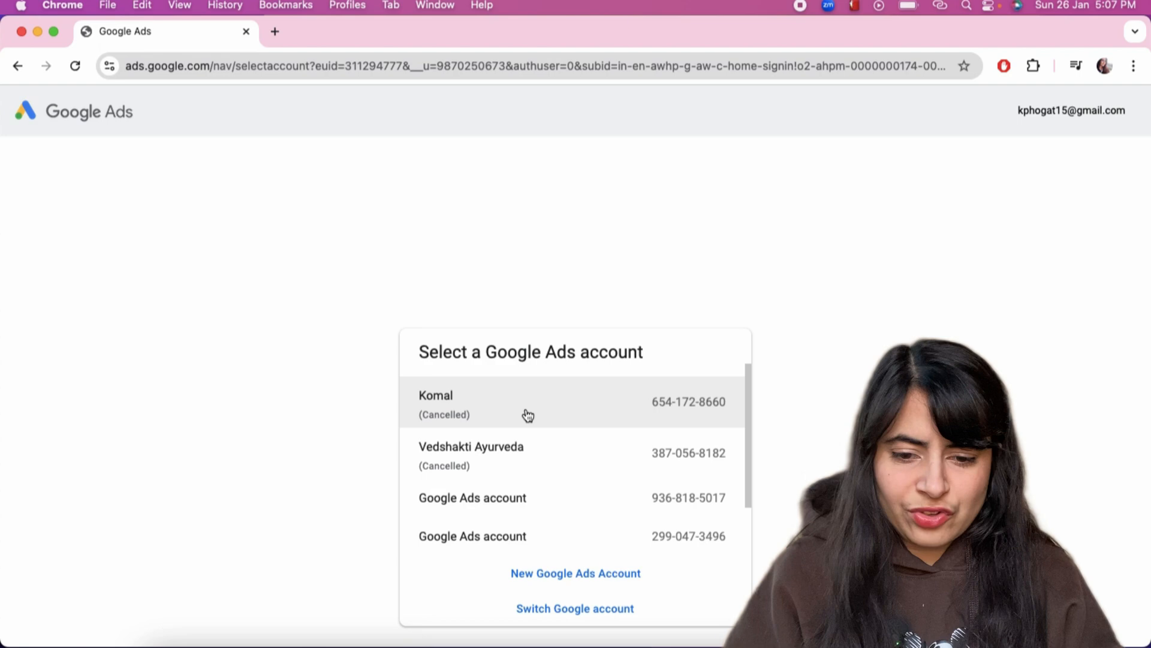
click(473, 496)
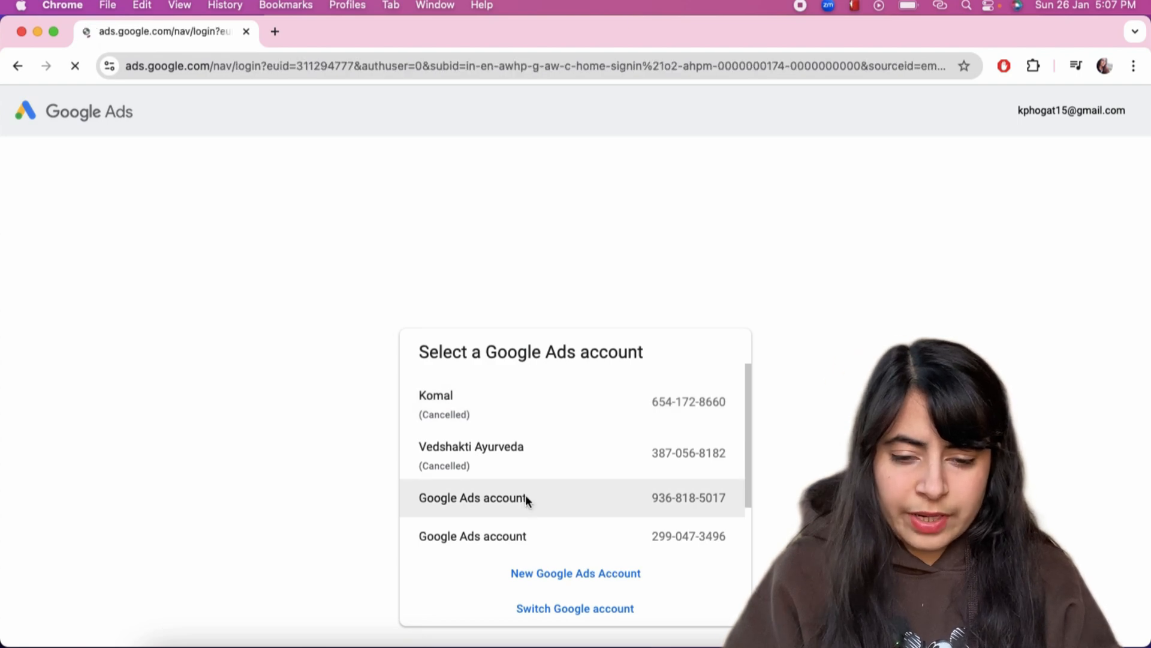
click(472, 497)
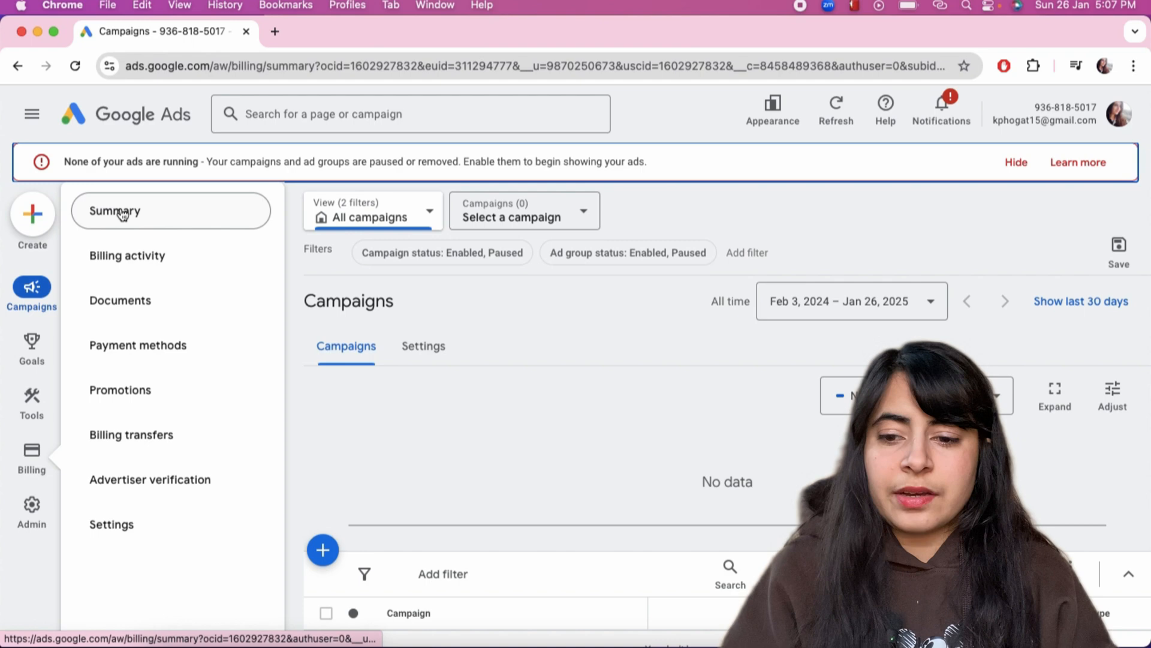
- Show the billing summary with ₹0.00 available funds and begin adding funds
click(170, 211)
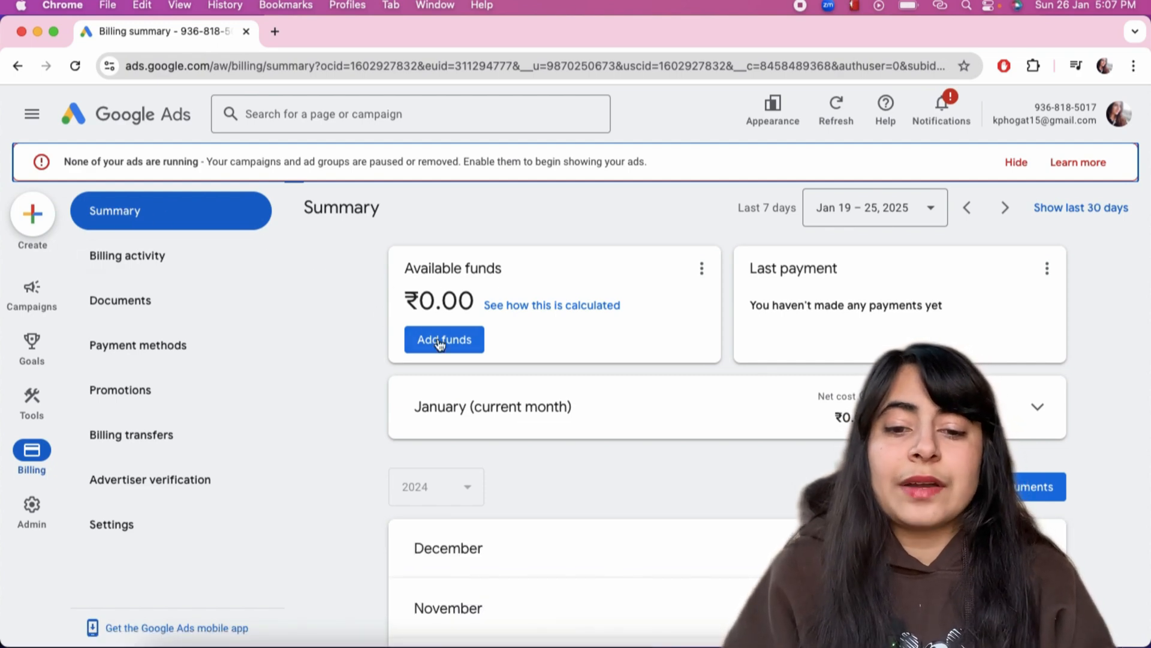
click(444, 339)
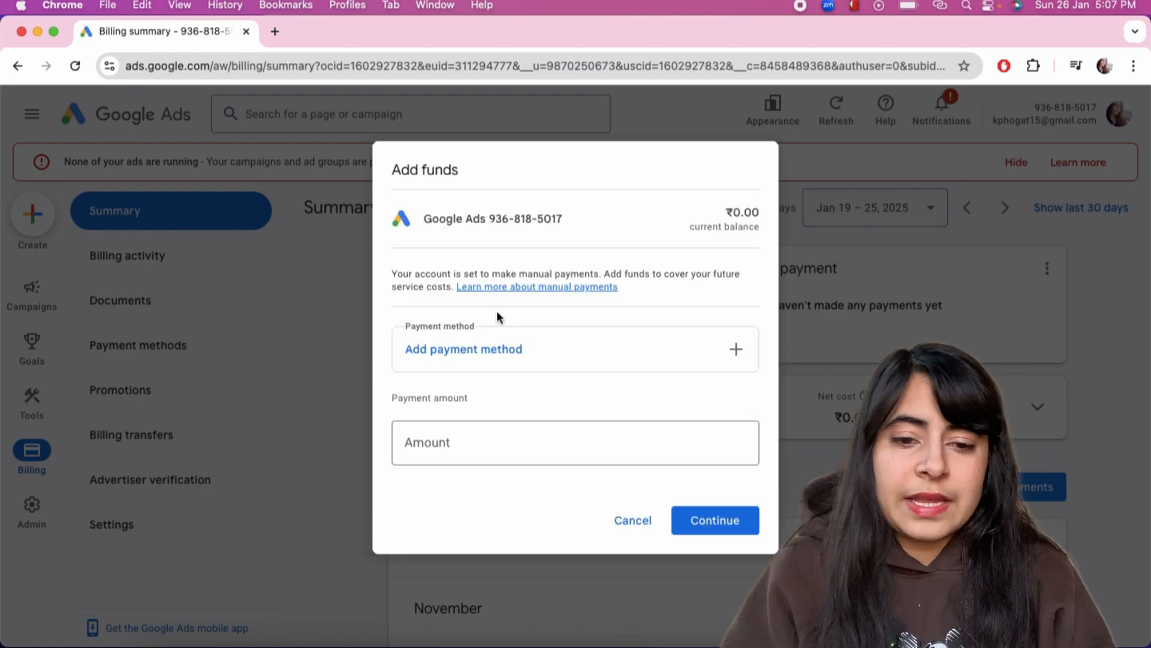
mouse_move(446, 355)
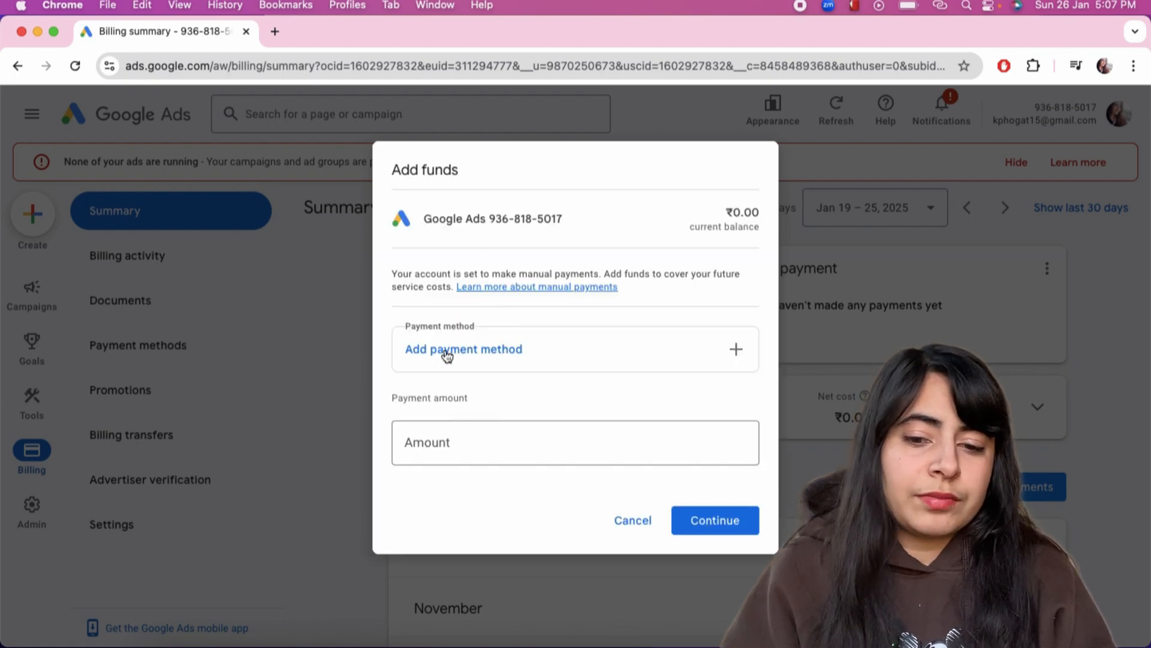
- Review card, NetBanking and bank transfer options, then cancel adding funds
click(462, 349)
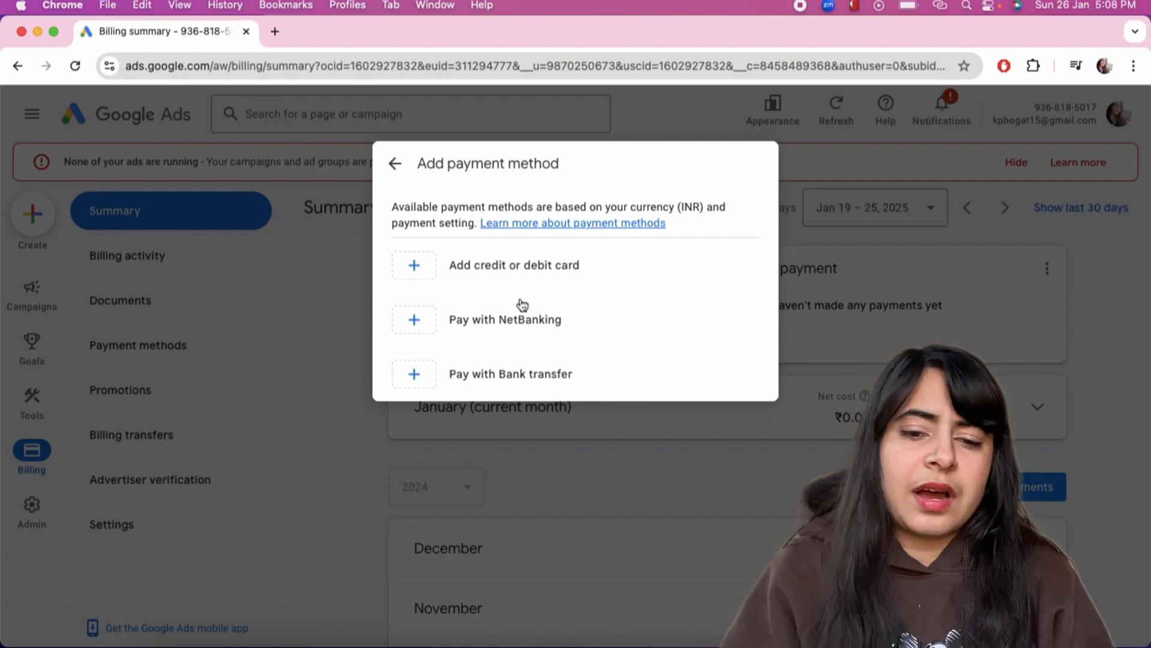
mouse_move(637, 273)
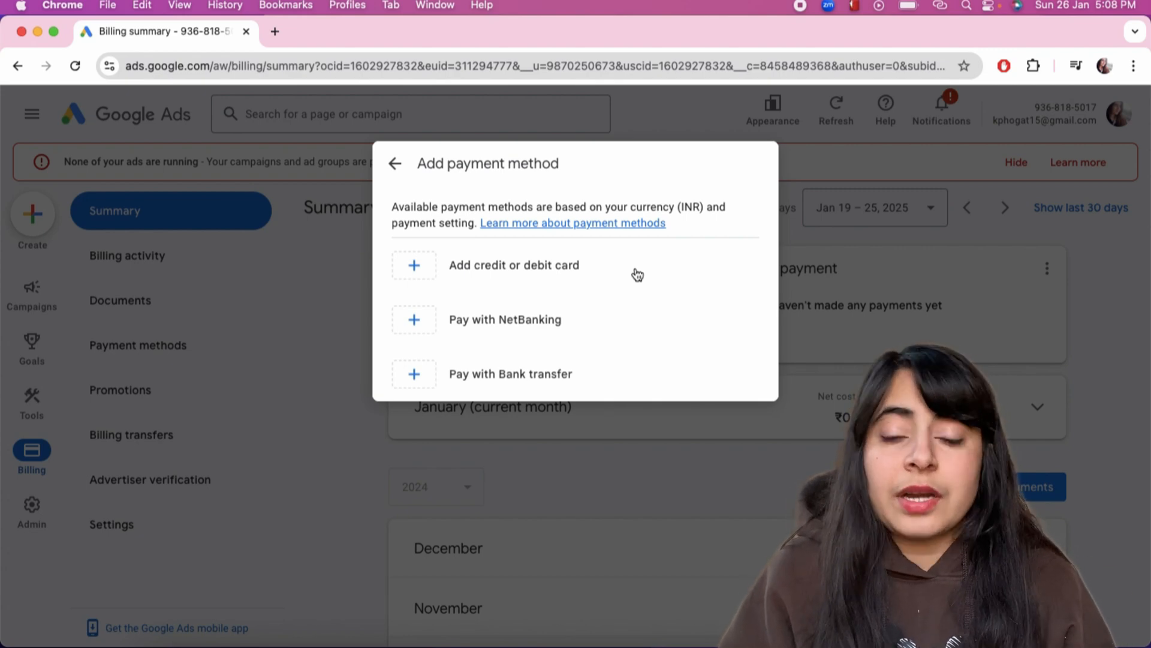
mouse_move(528, 264)
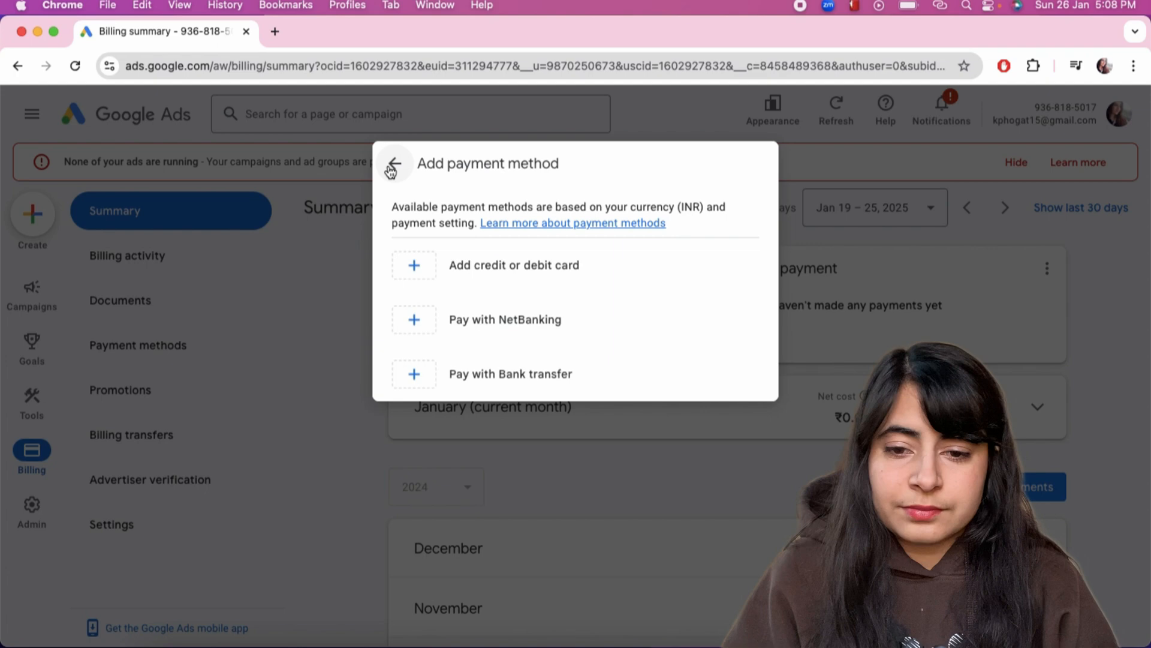
click(393, 163)
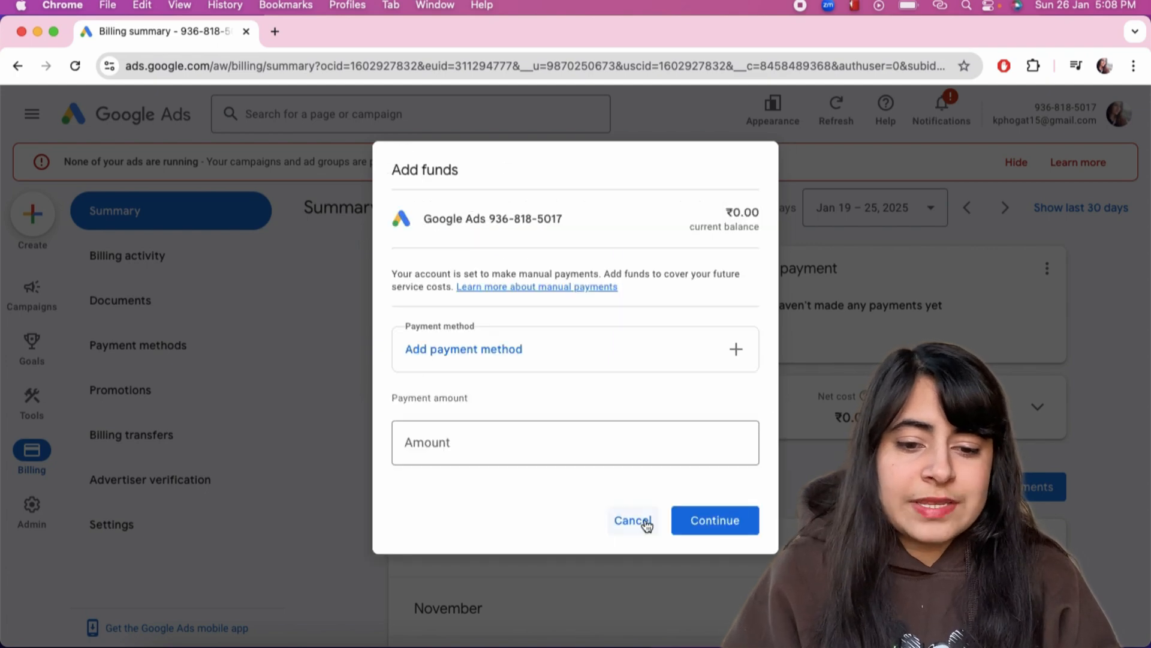
click(633, 519)
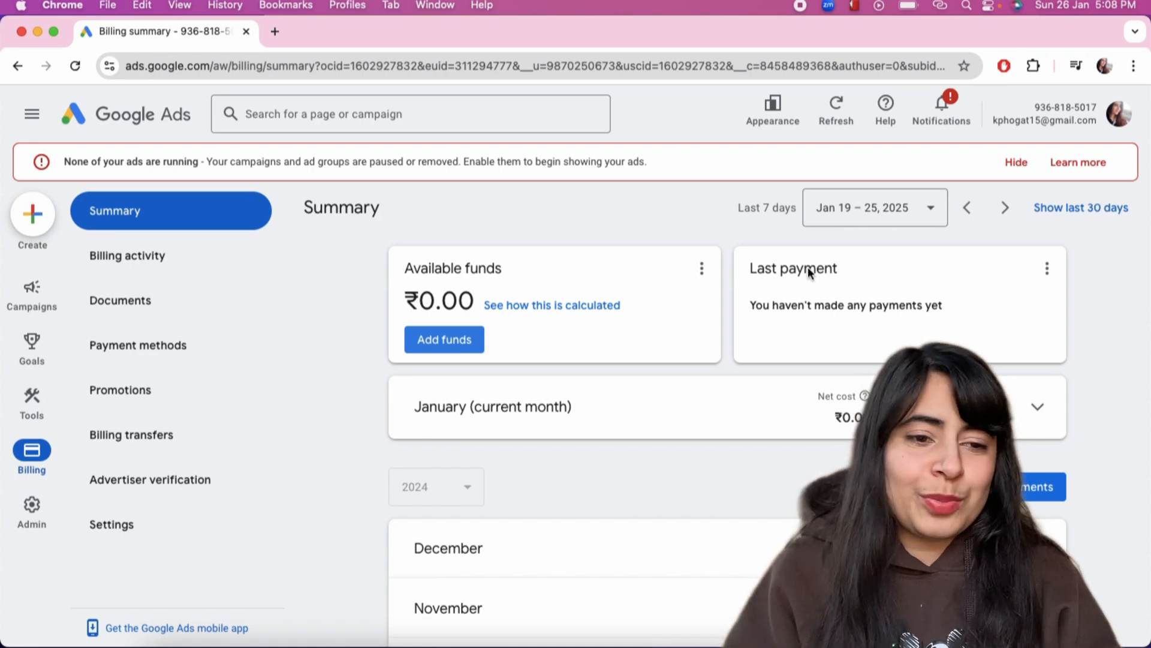
- Show the active account's ₹16,453.39 summary and monthly costs, then its documents list
click(31, 294)
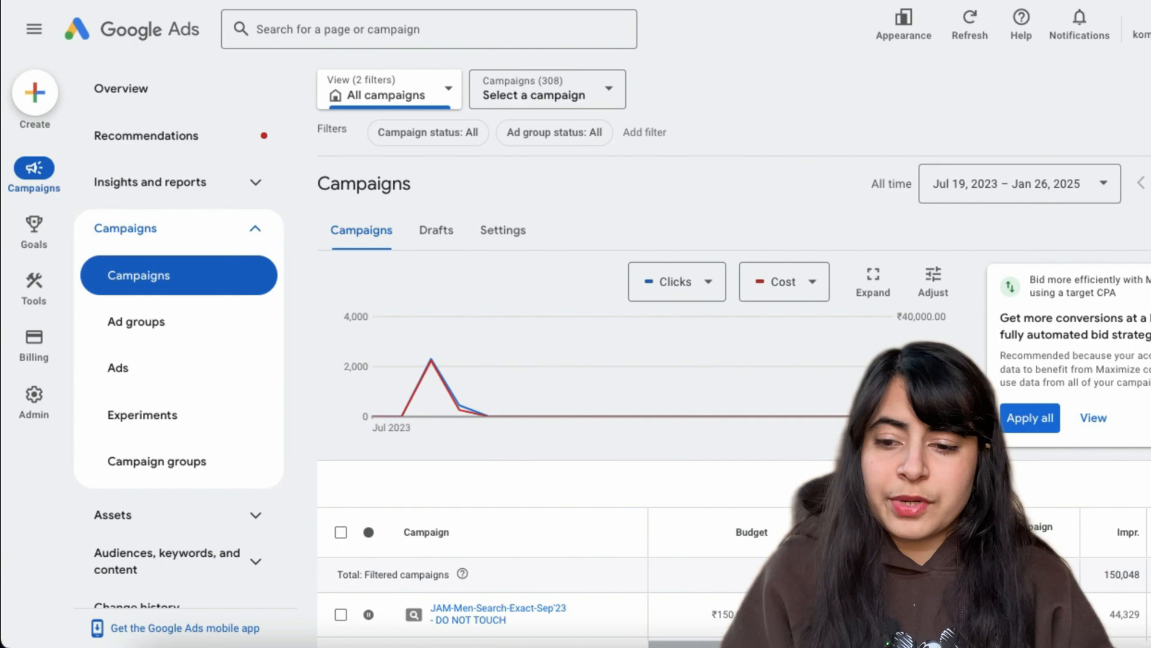
click(34, 345)
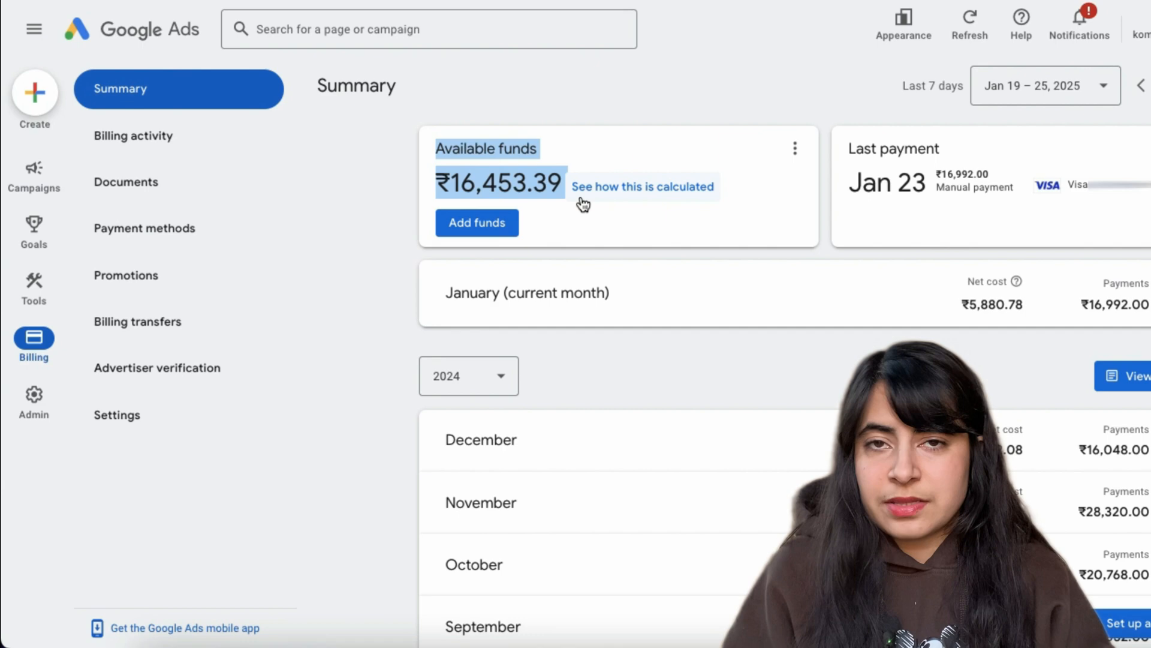
mouse_move(523, 174)
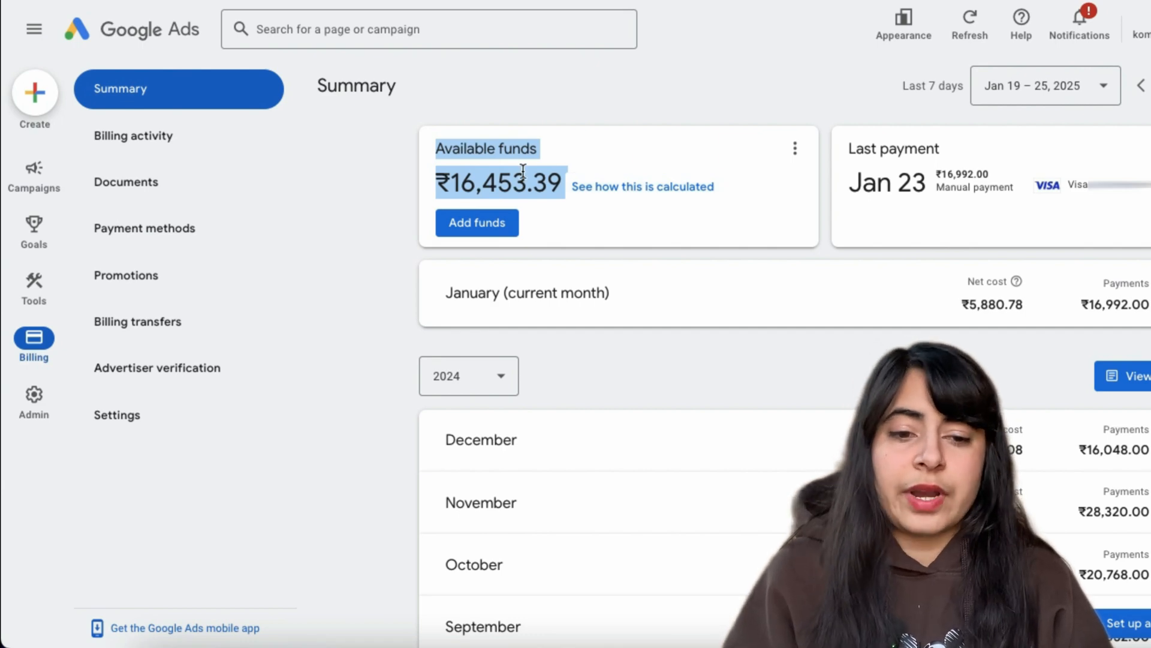
mouse_move(829, 138)
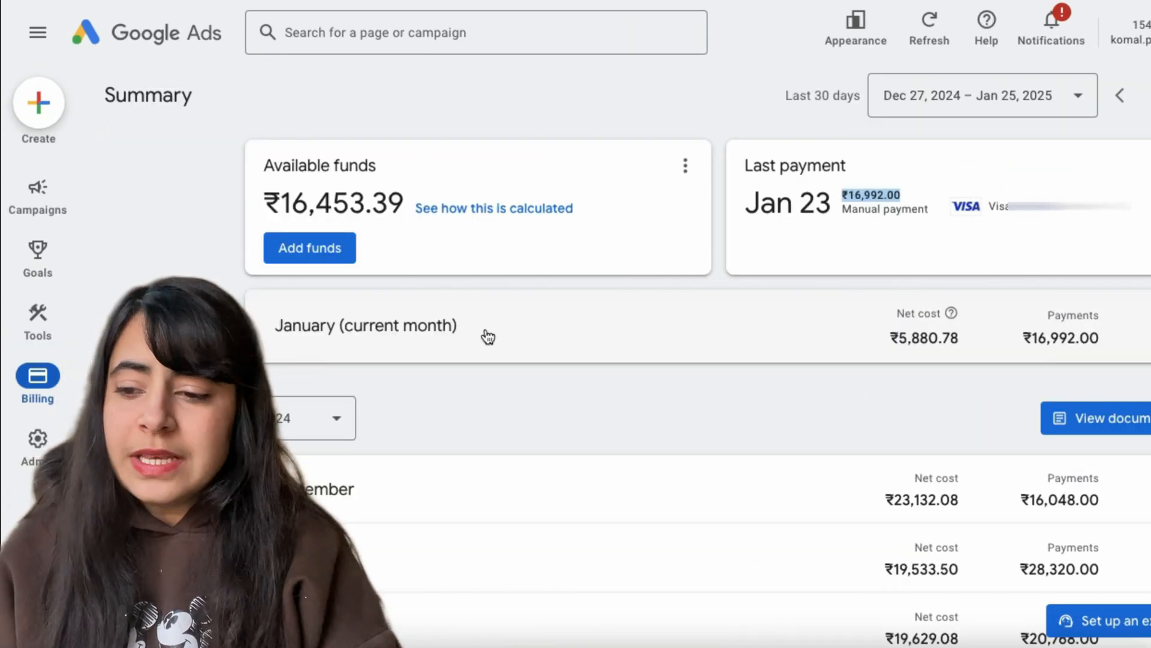
mouse_move(1072, 329)
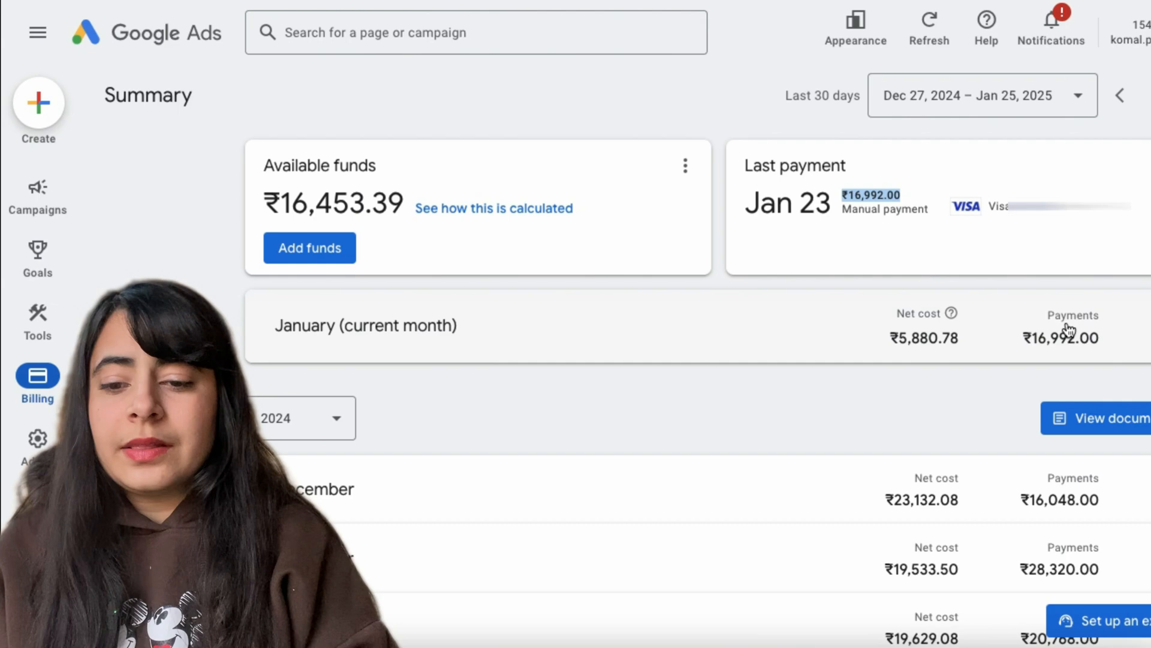
scroll(down, 3)
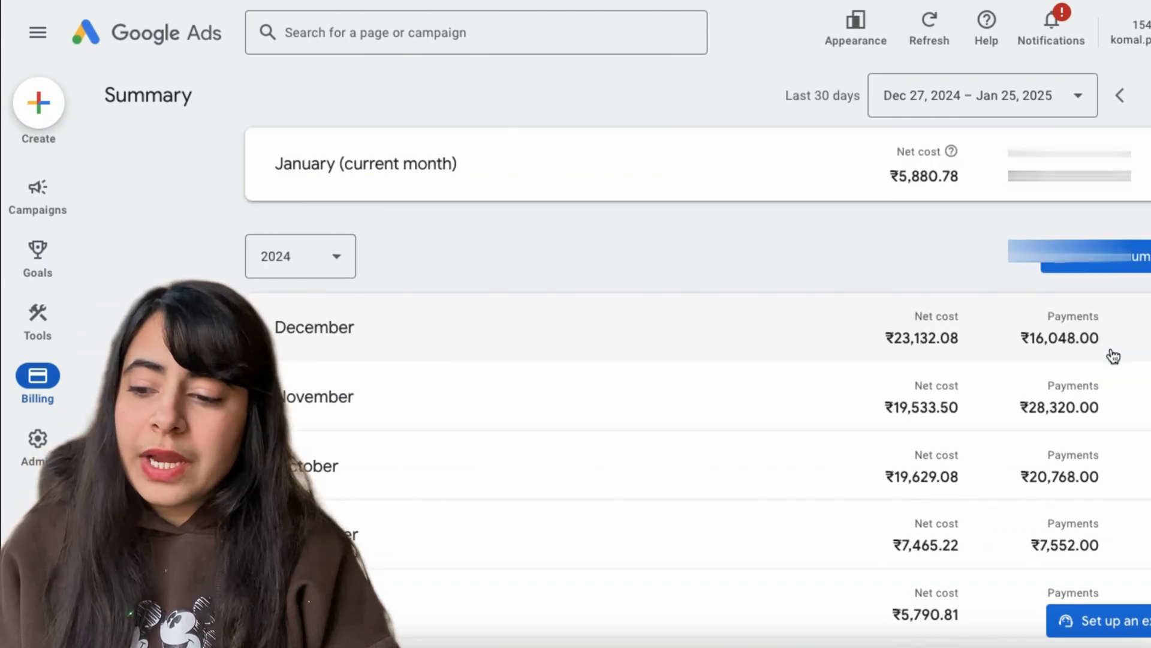
mouse_move(338, 453)
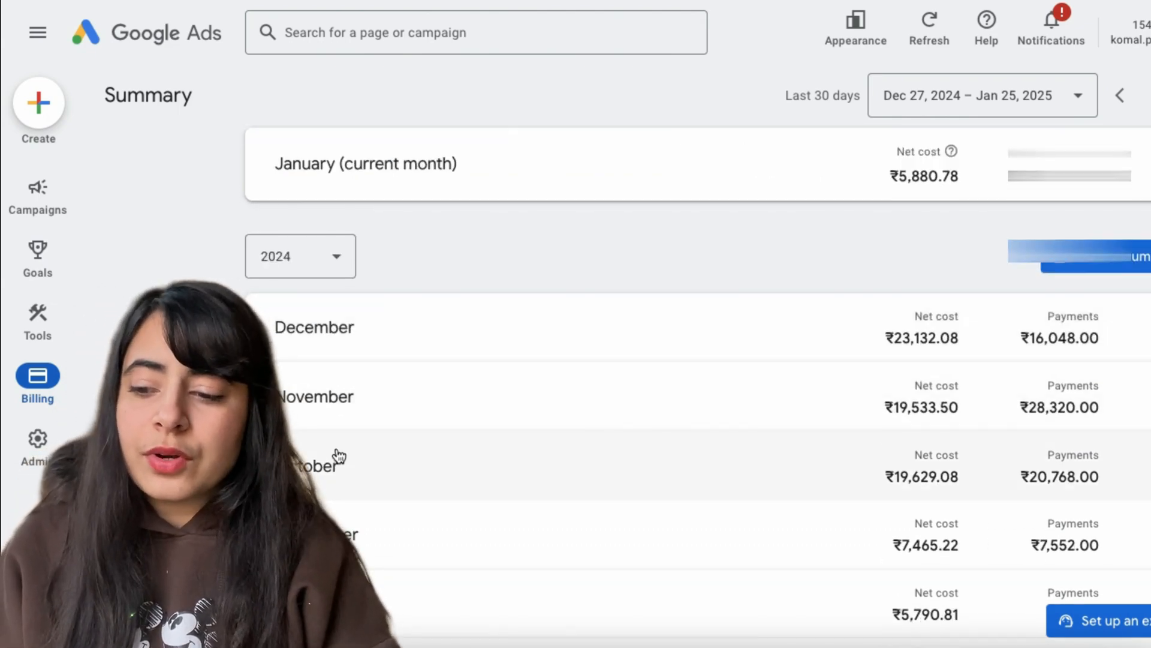
mouse_move(933, 215)
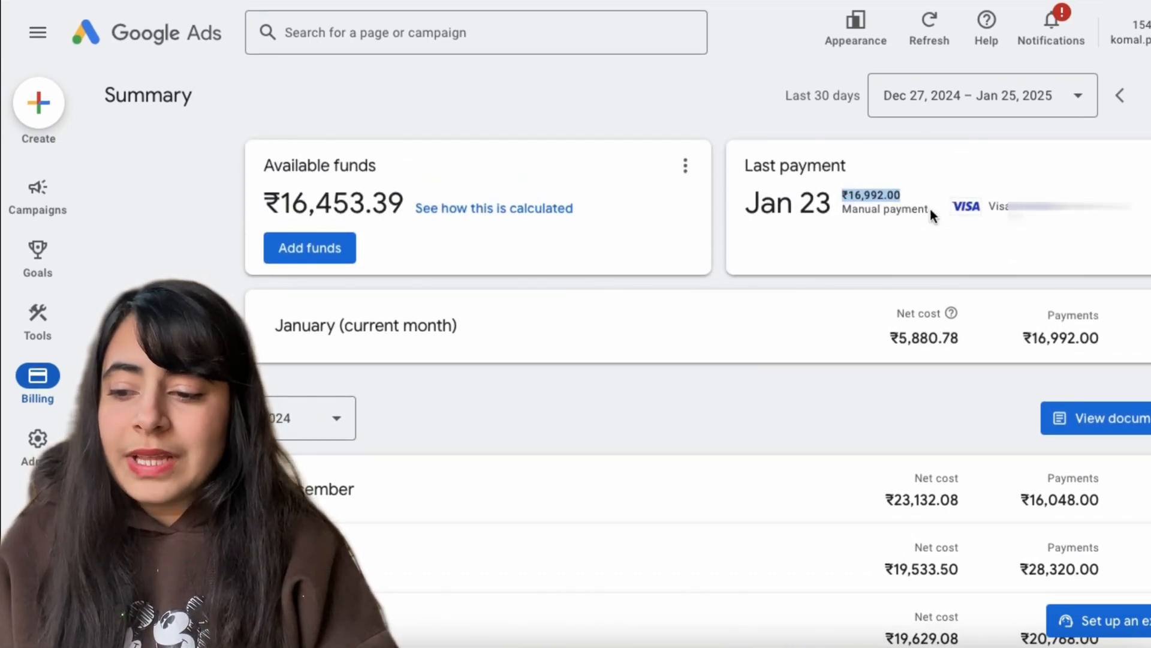
mouse_move(1054, 350)
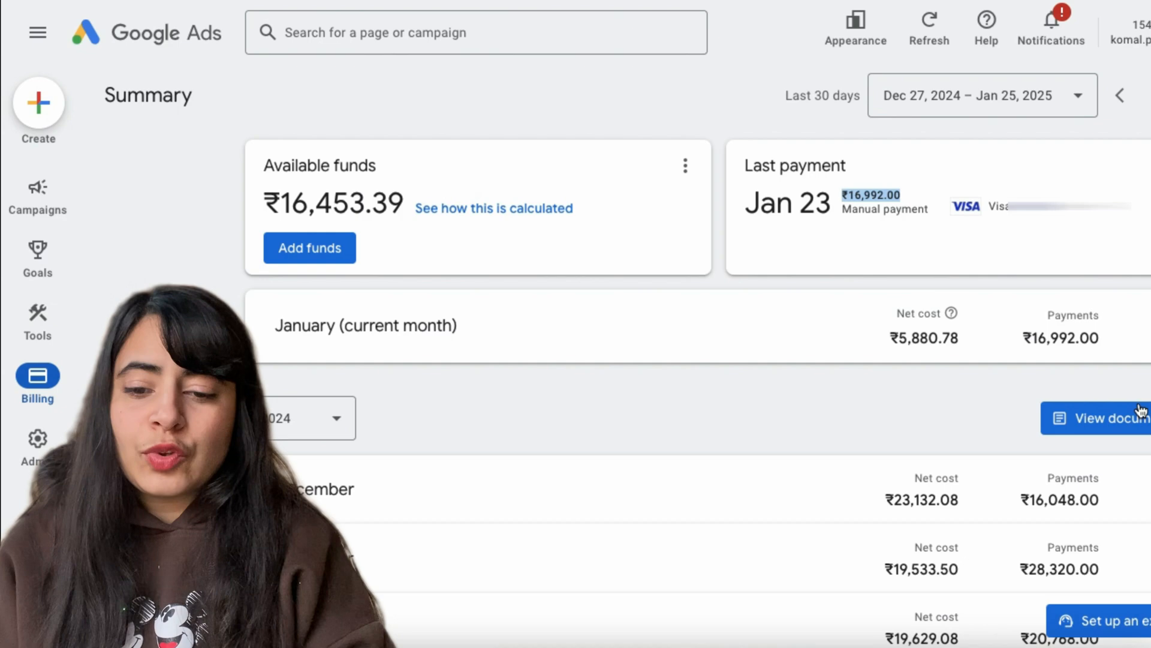
click(1097, 417)
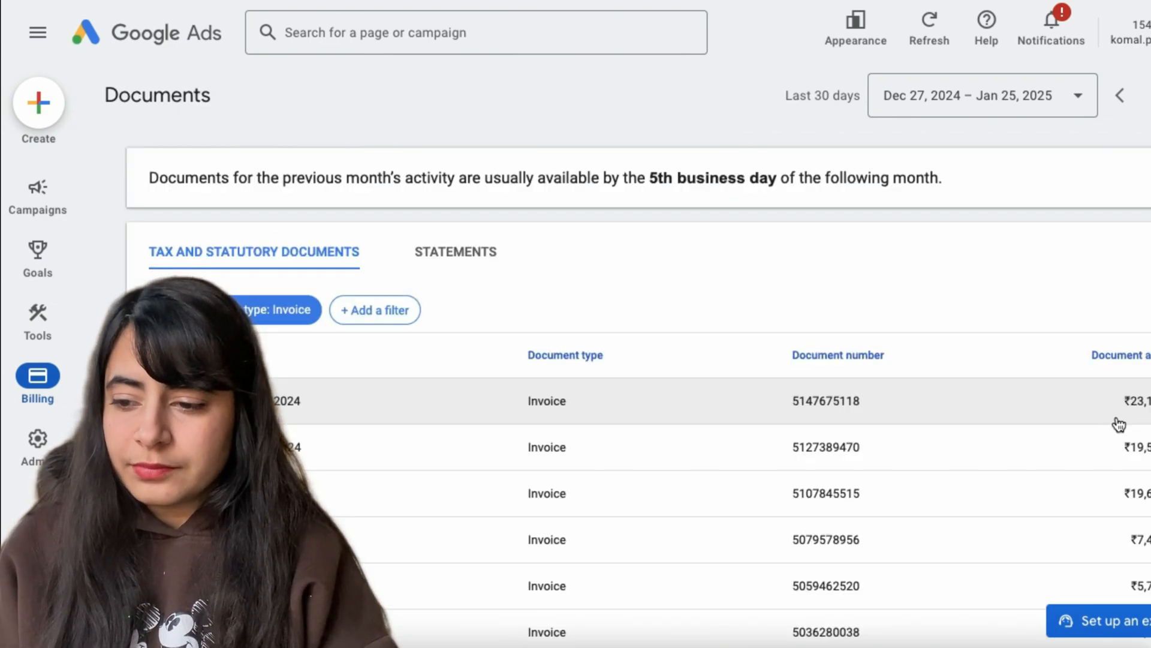
- View the details of the December 31, 2024 invoice from the documents list
scroll(down, 3)
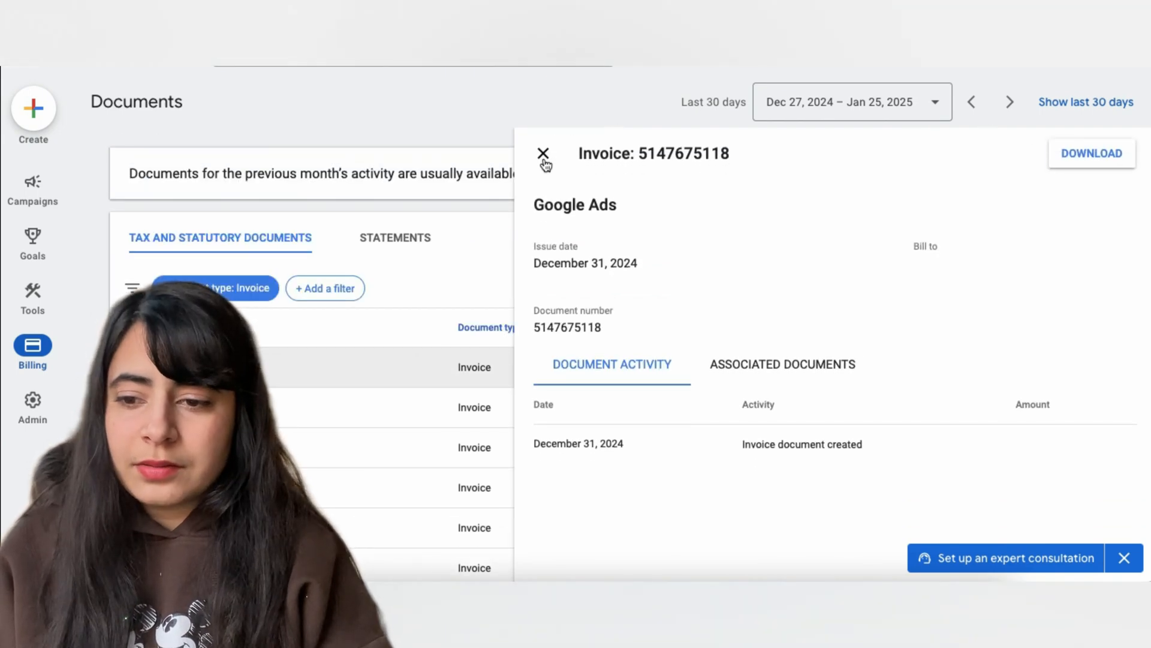
click(543, 153)
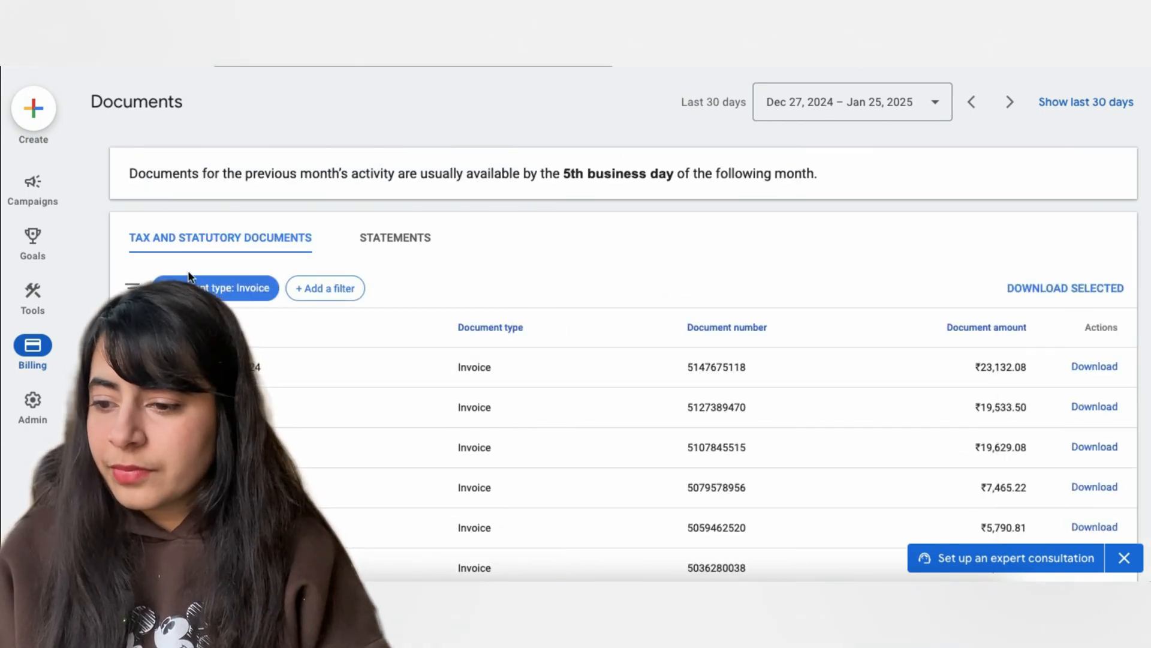
- List the saved Visa cards and Paytm wallet, then start adding a new payment method
click(33, 353)
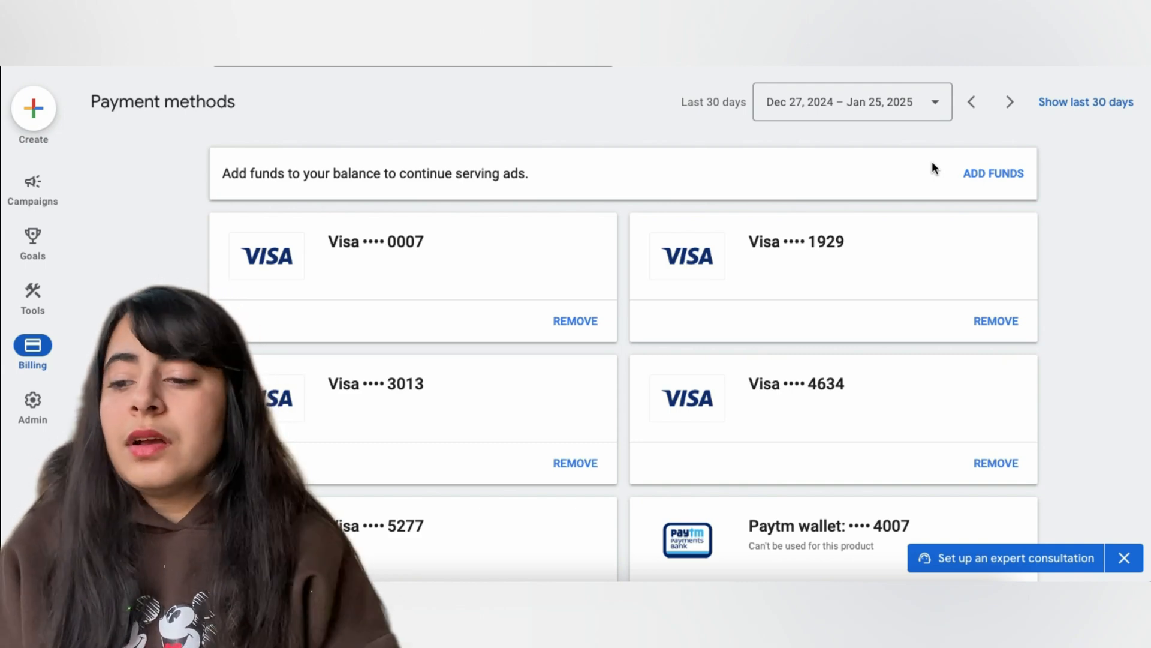
mouse_move(1131, 573)
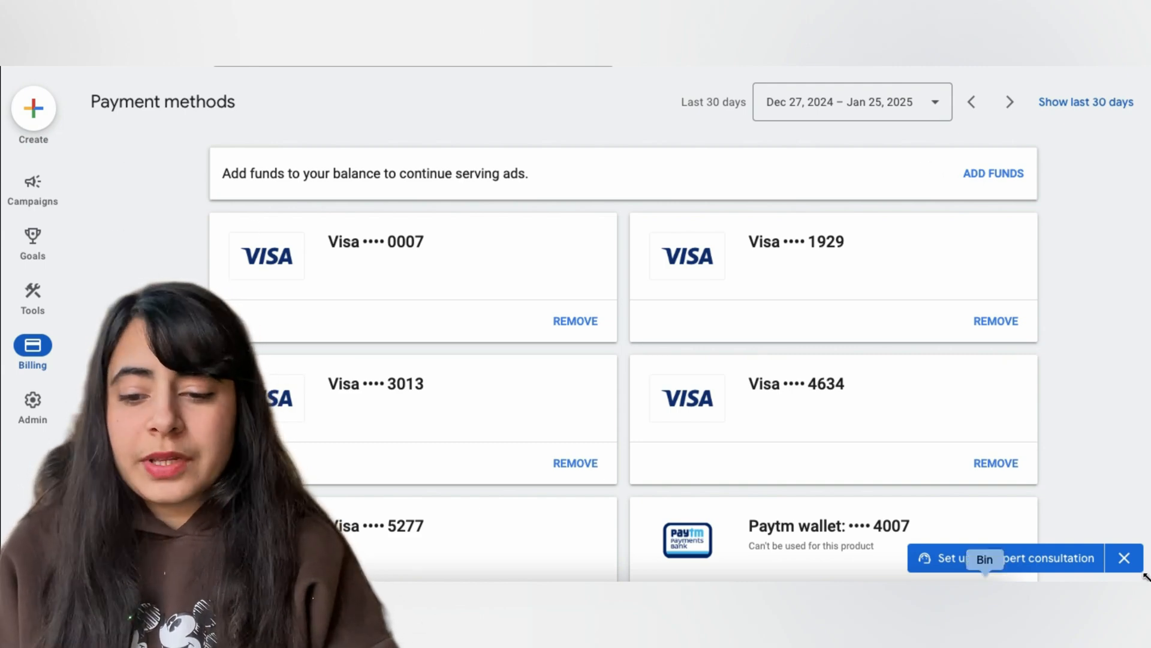
scroll(down, 3)
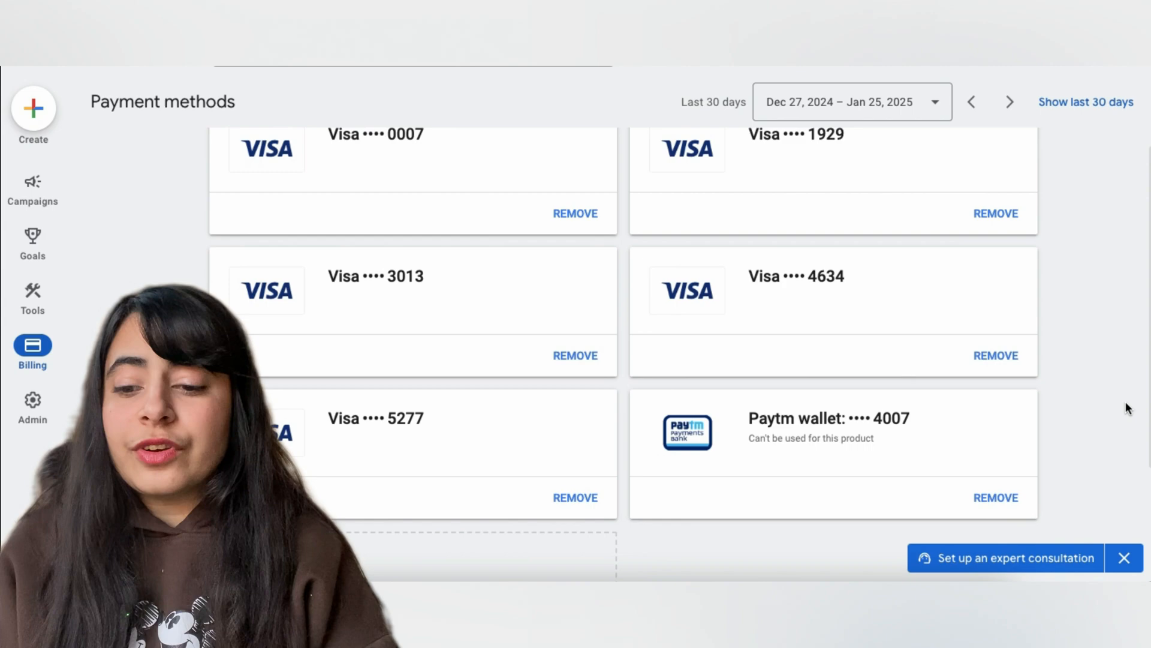
scroll(up, 3)
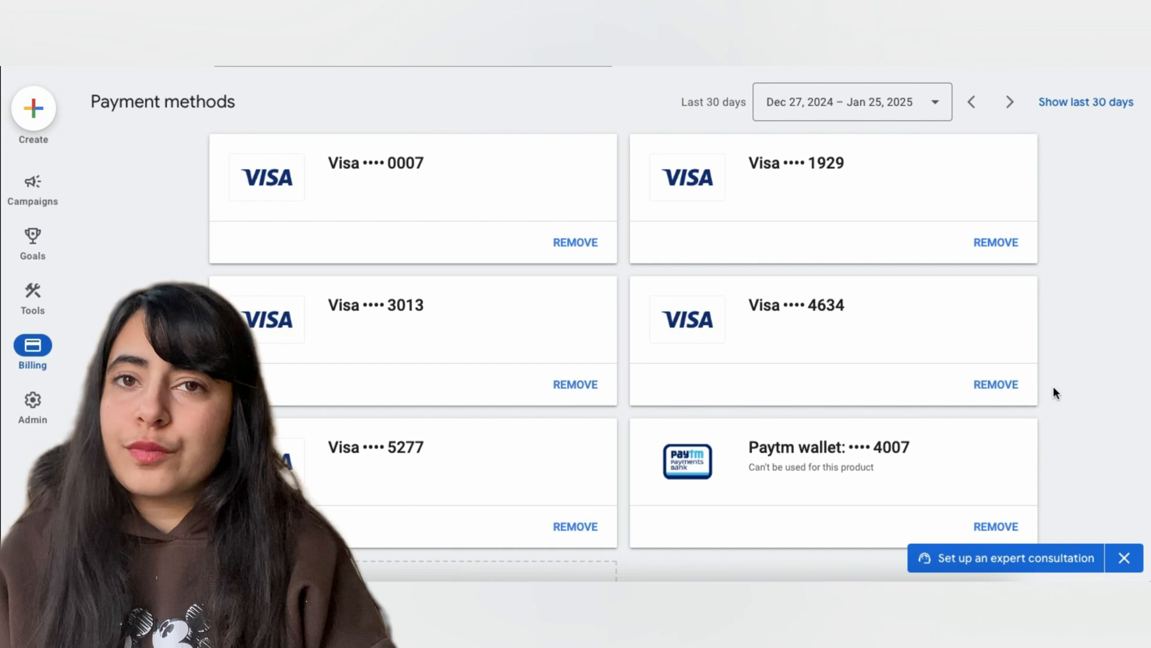
scroll(down, 3)
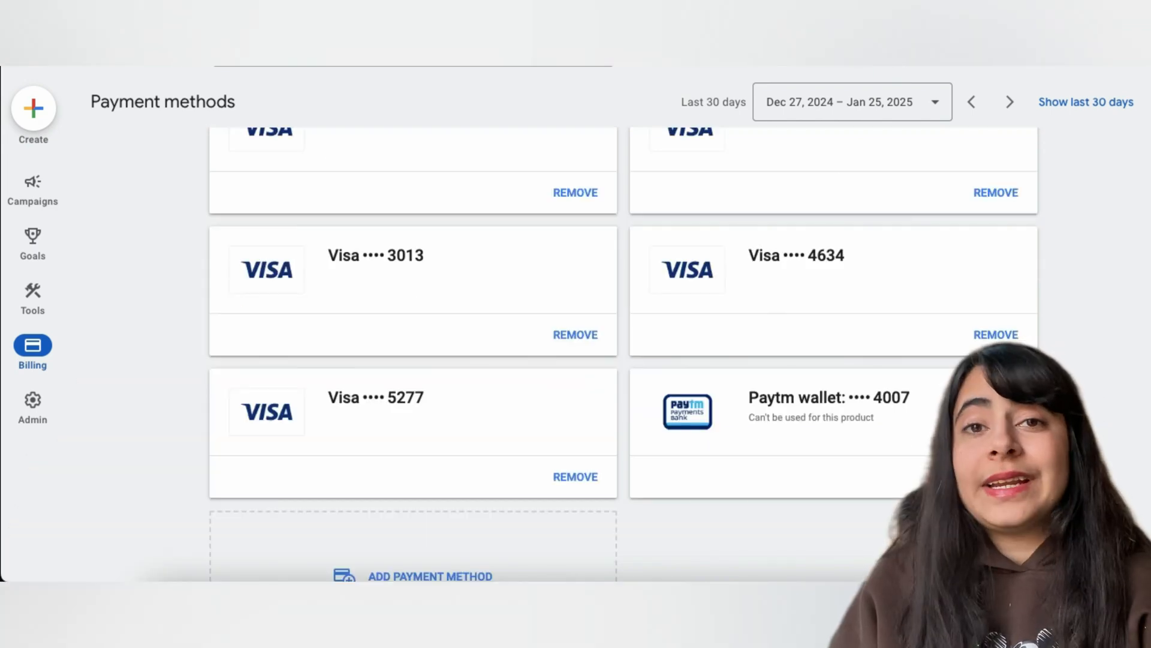
scroll(down, 3)
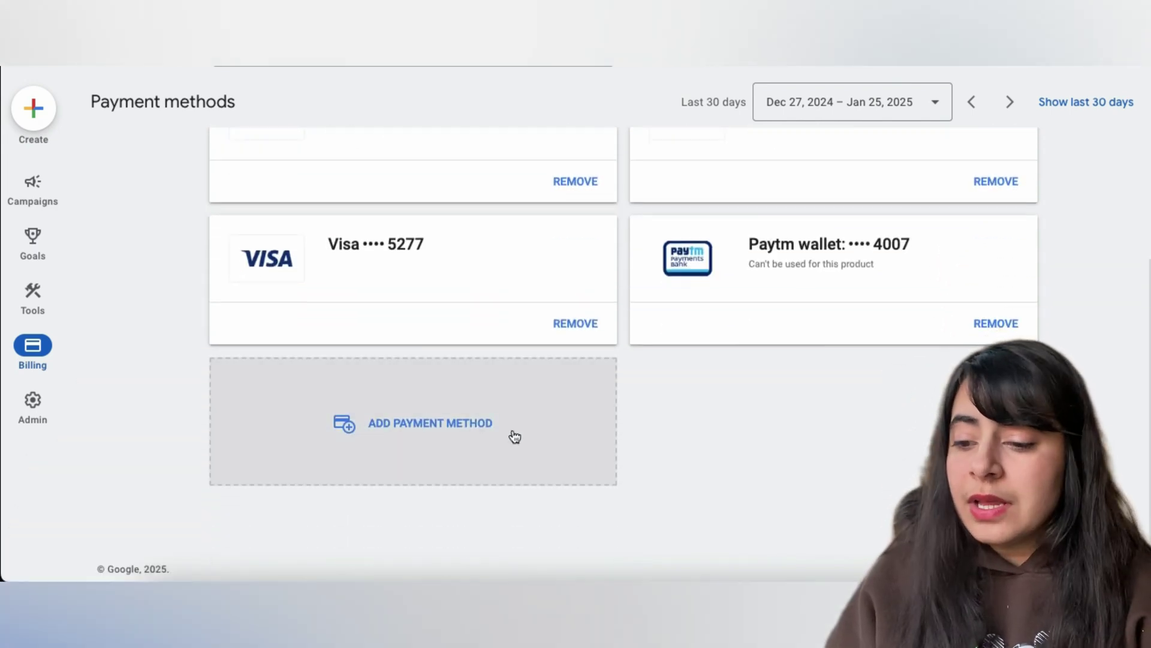
click(429, 422)
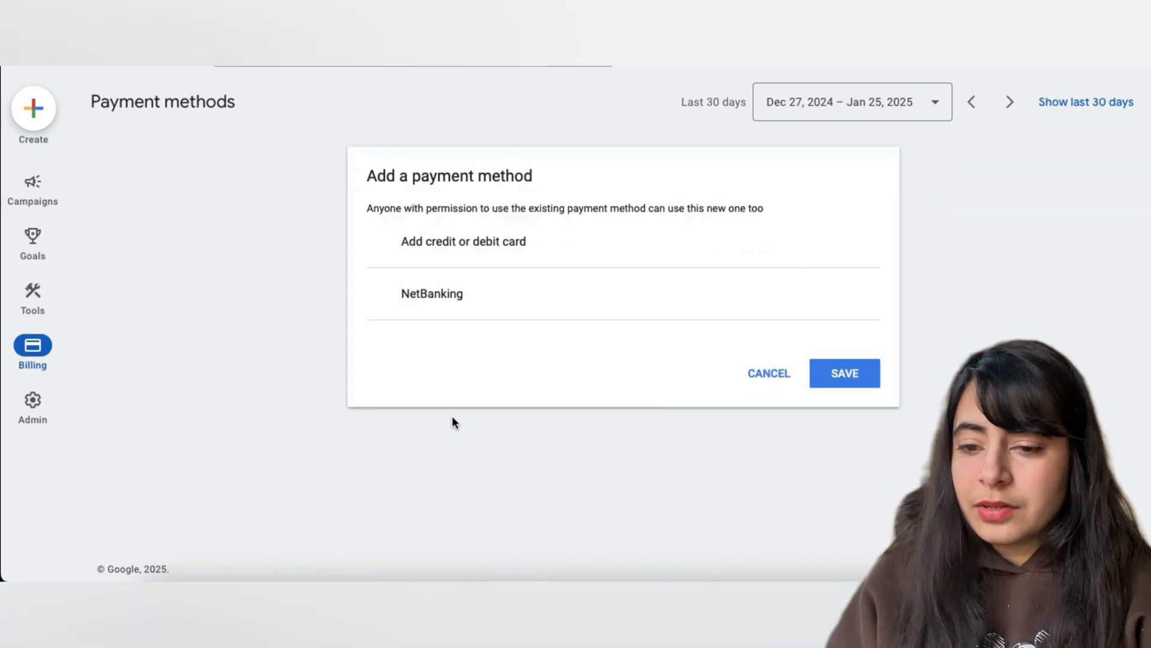
click(463, 241)
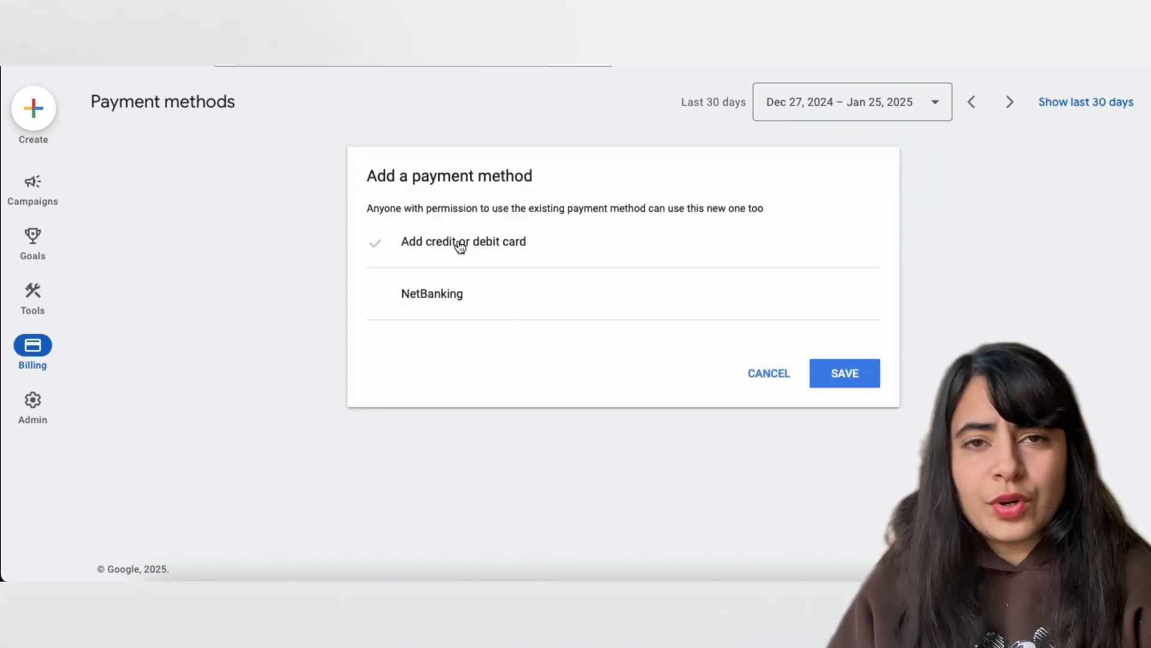
click(463, 241)
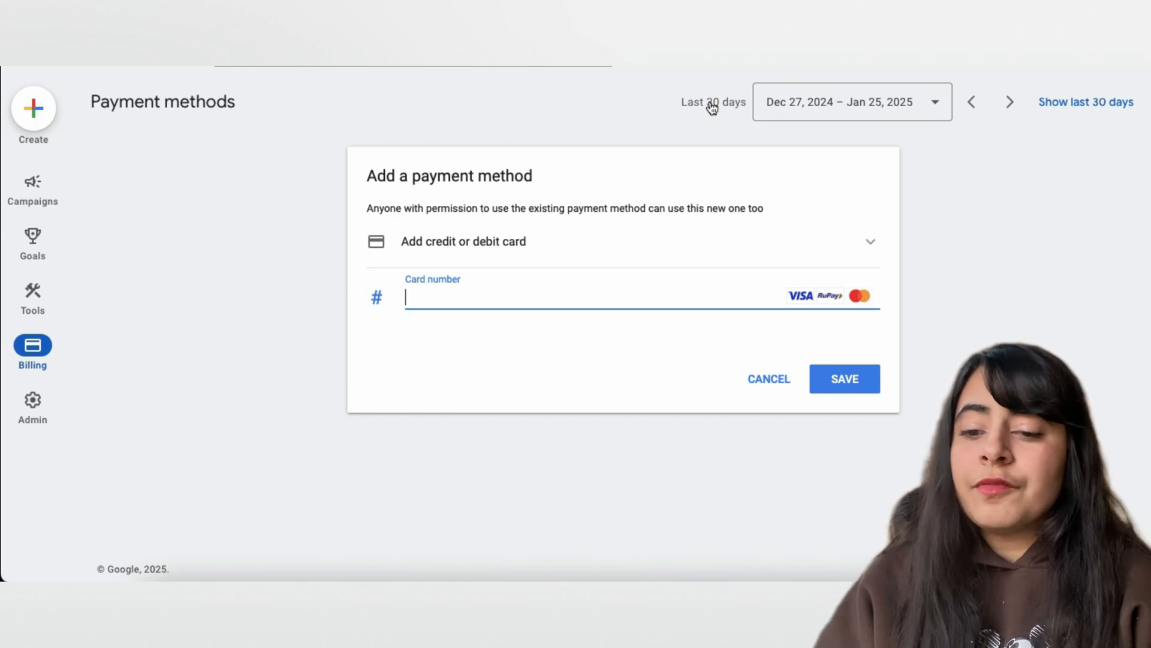
mouse_move(767, 379)
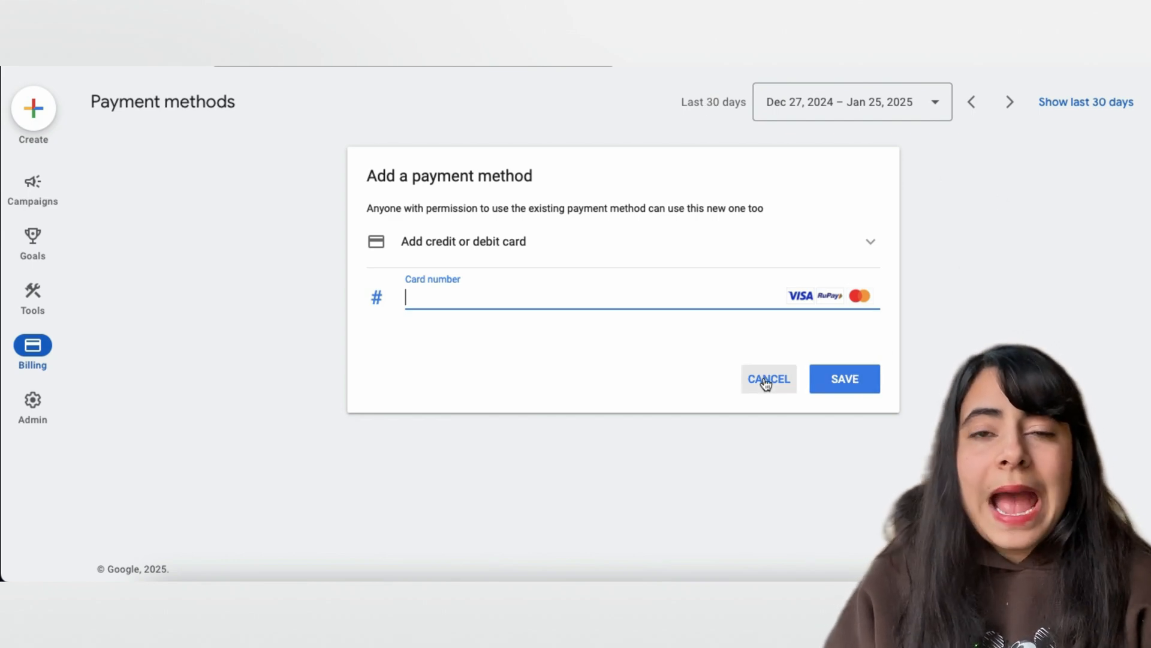
click(768, 379)
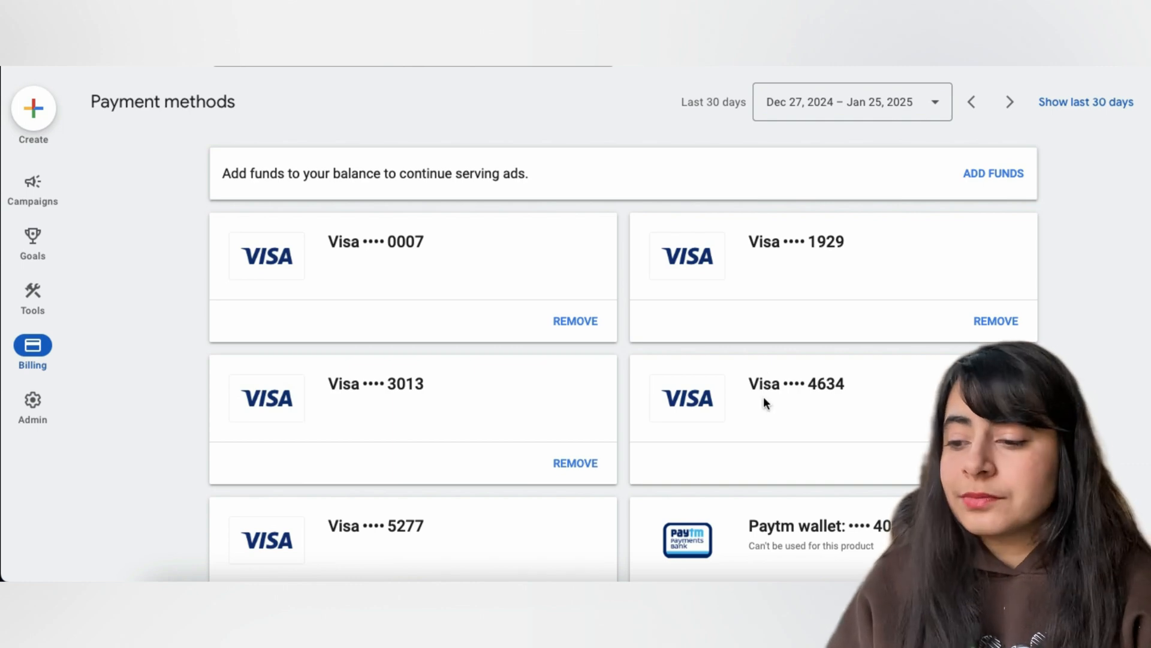
mouse_move(264, 345)
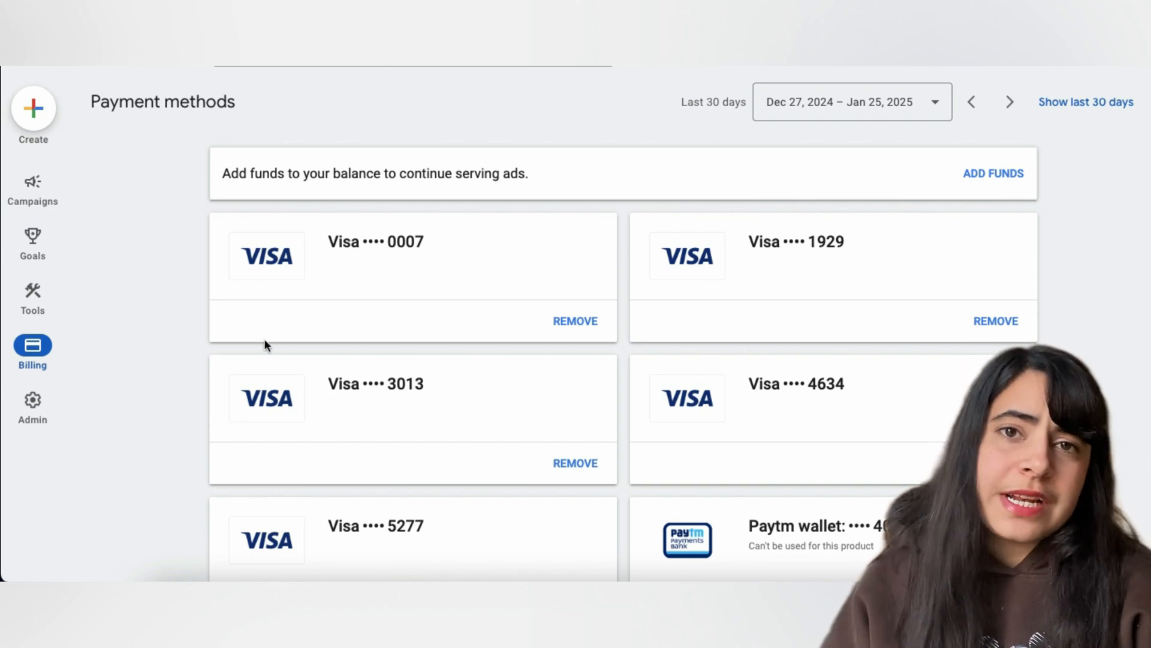
- Show in billing settings that the account pays by Prepay
click(32, 345)
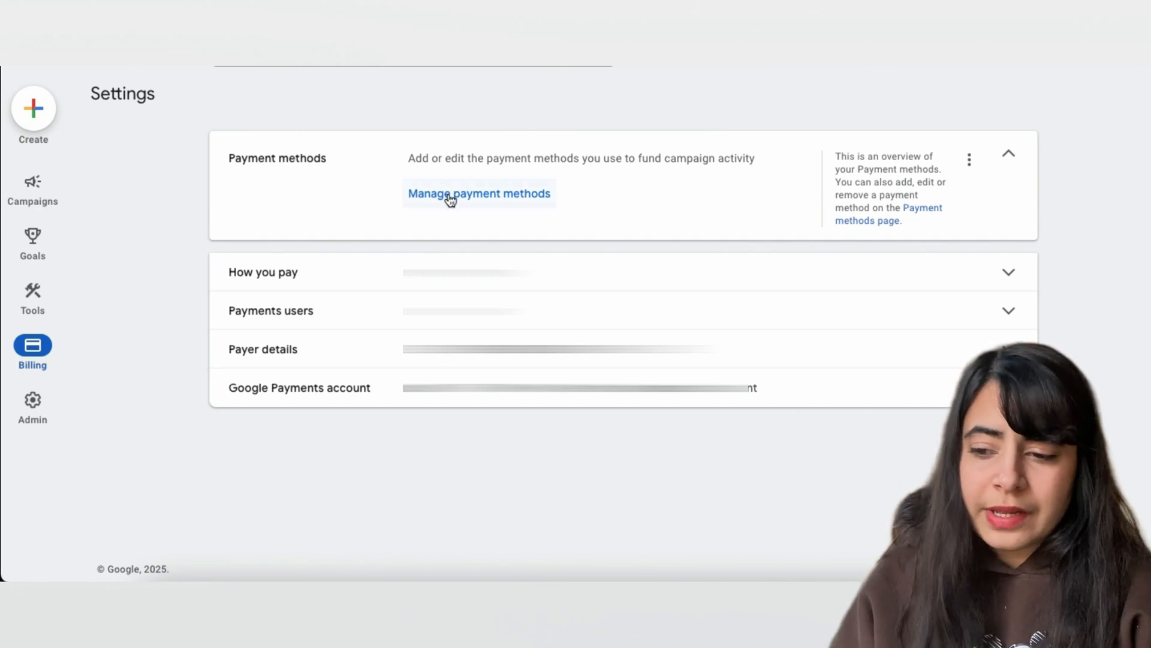
click(1009, 152)
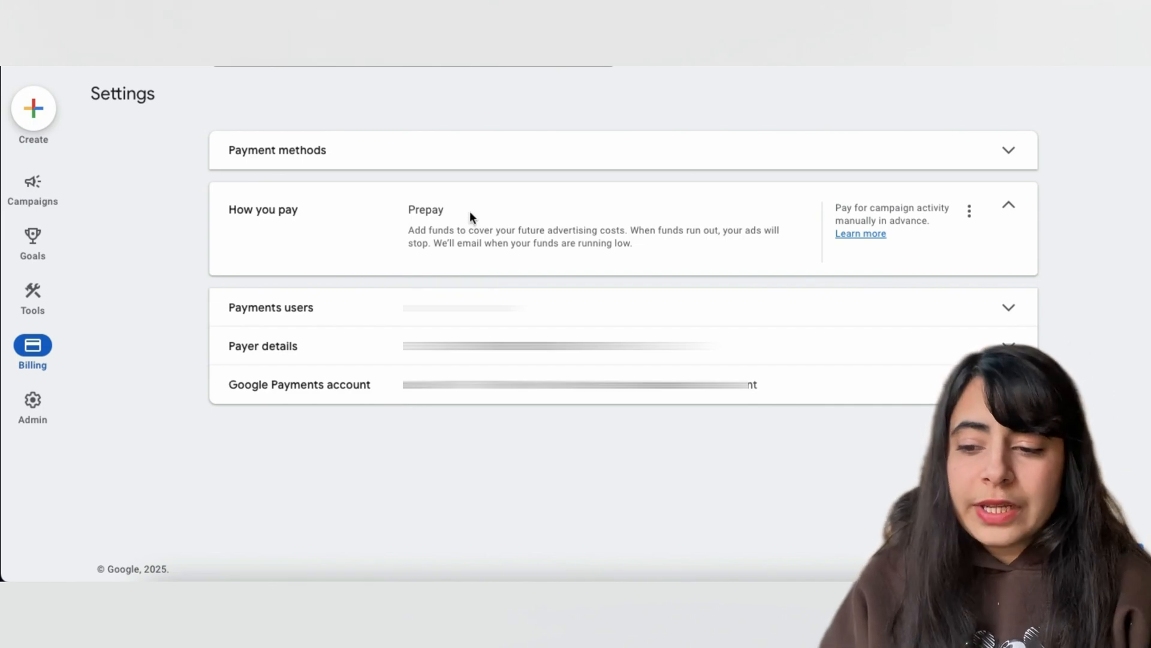
double_click(424, 208)
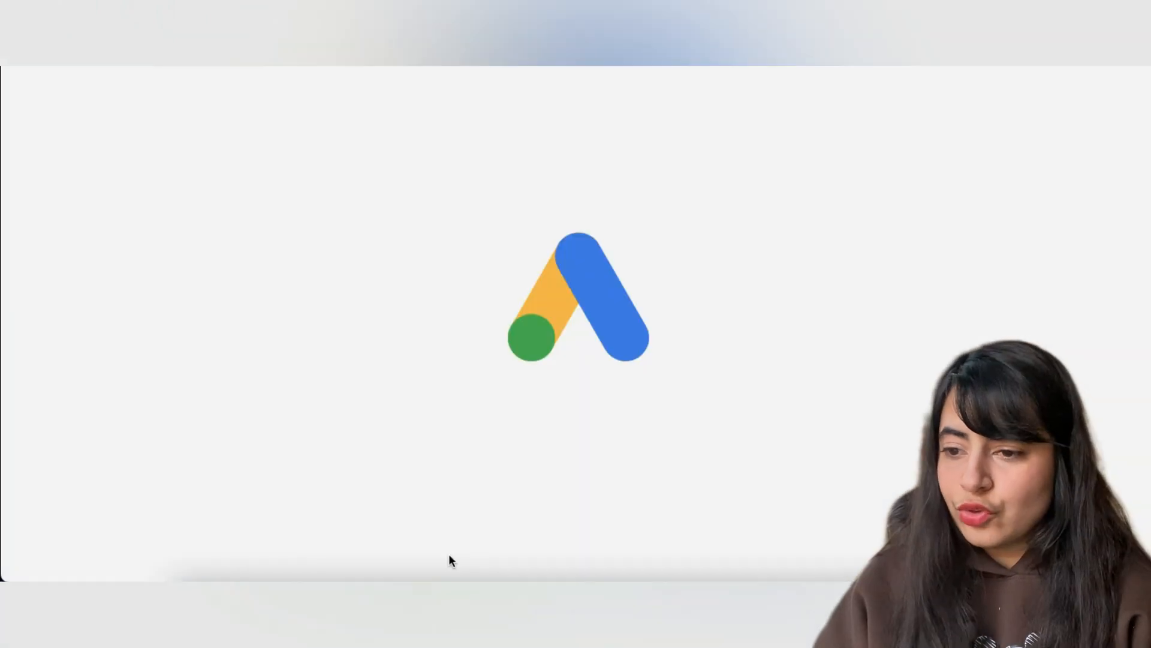
mouse_move(268, 423)
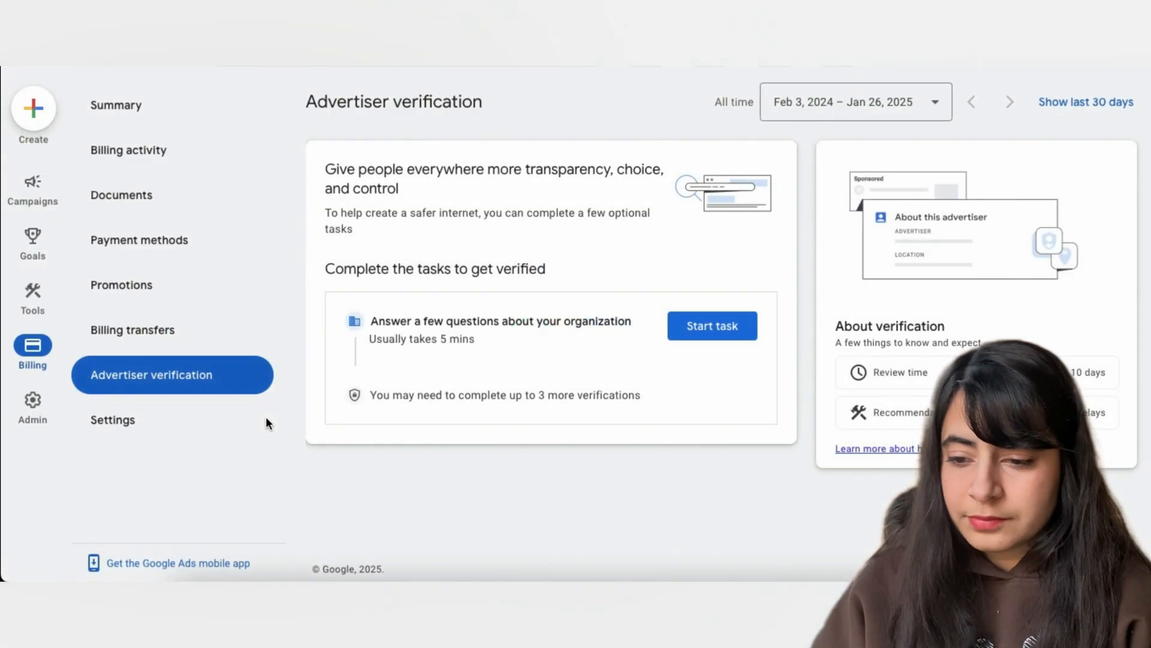
mouse_move(153, 389)
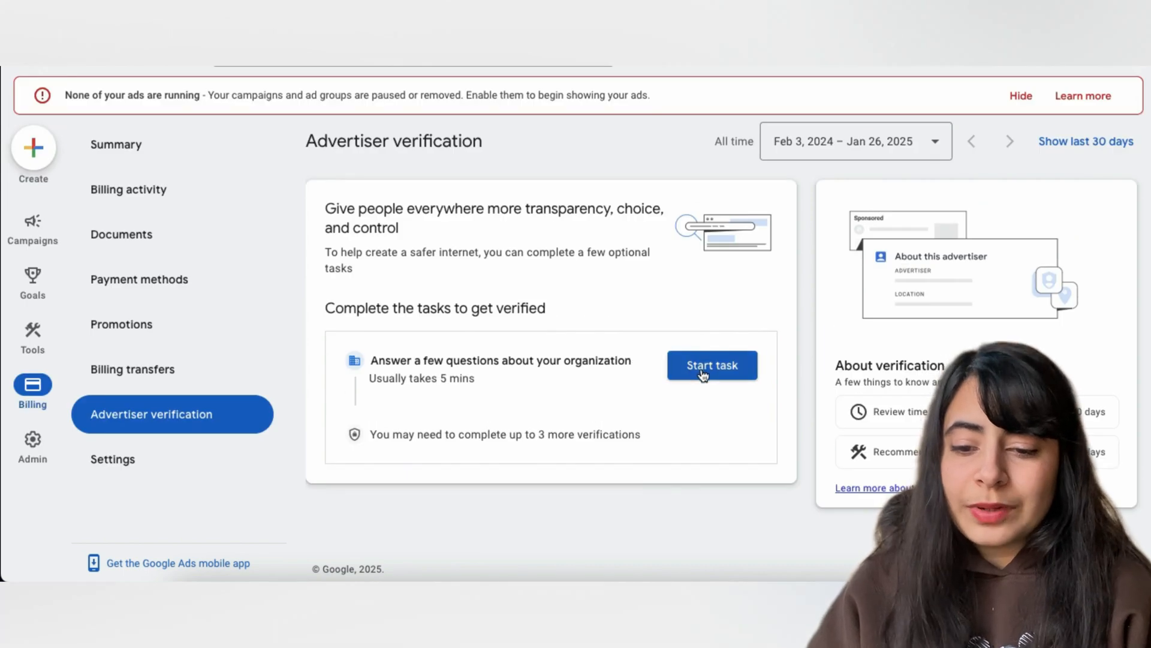
- Start the advertiser verification task asking about the organization
click(711, 365)
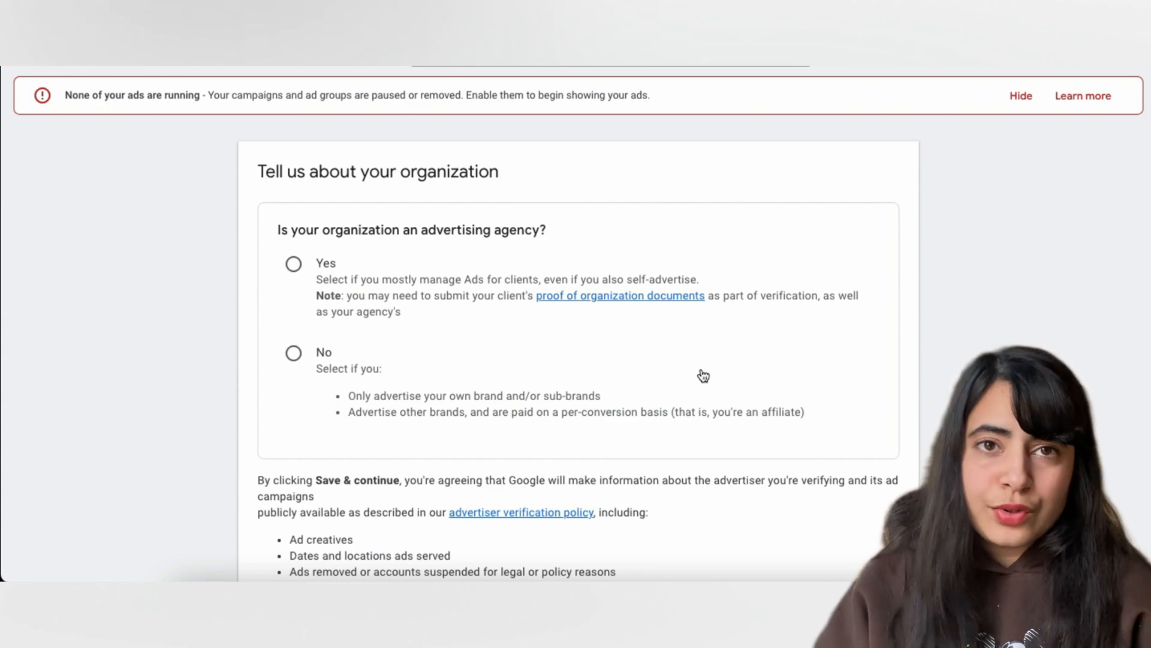
- Answer No to whether the organization is an advertising agency, revealing who pays for ads
scroll(down, 3)
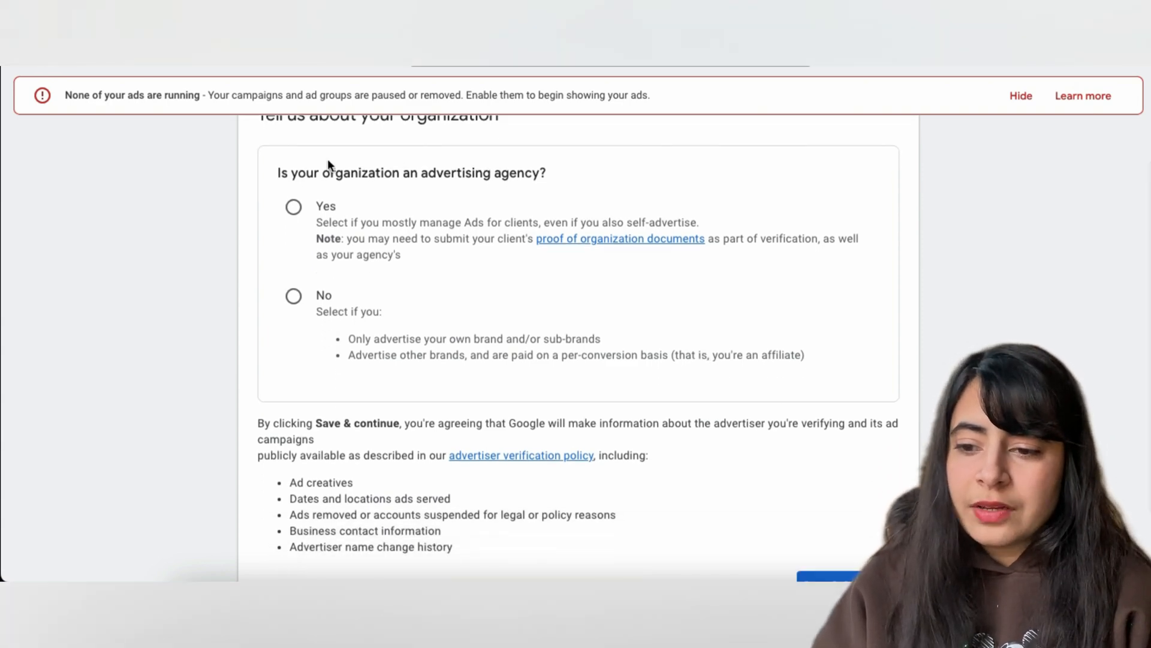
double_click(411, 173)
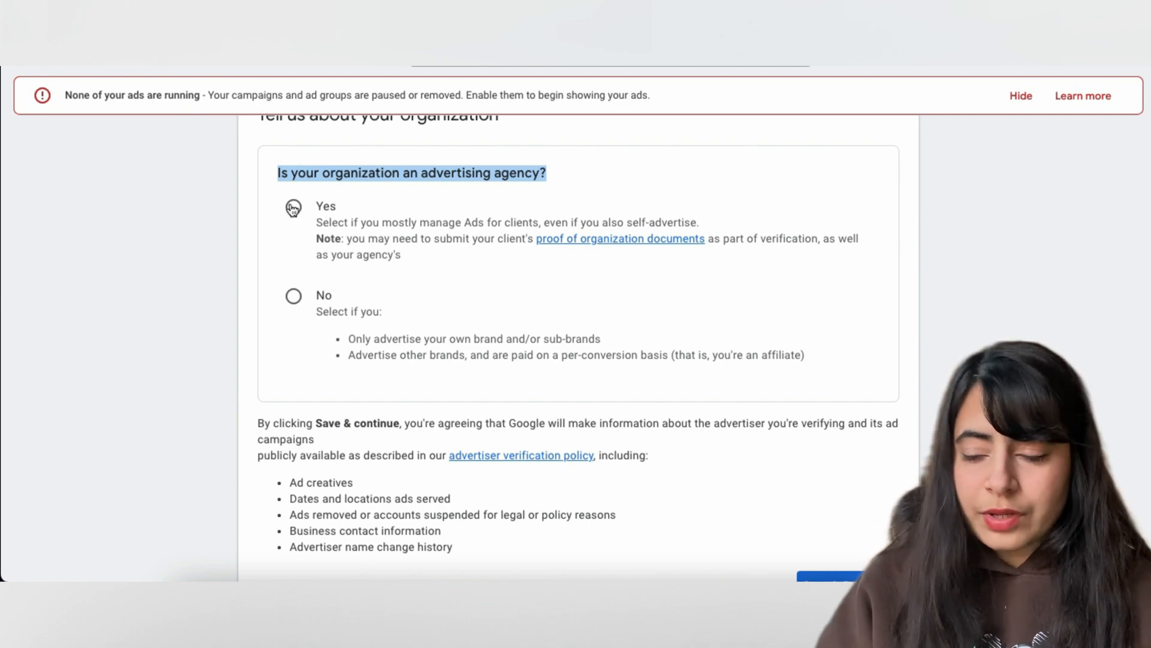
click(293, 206)
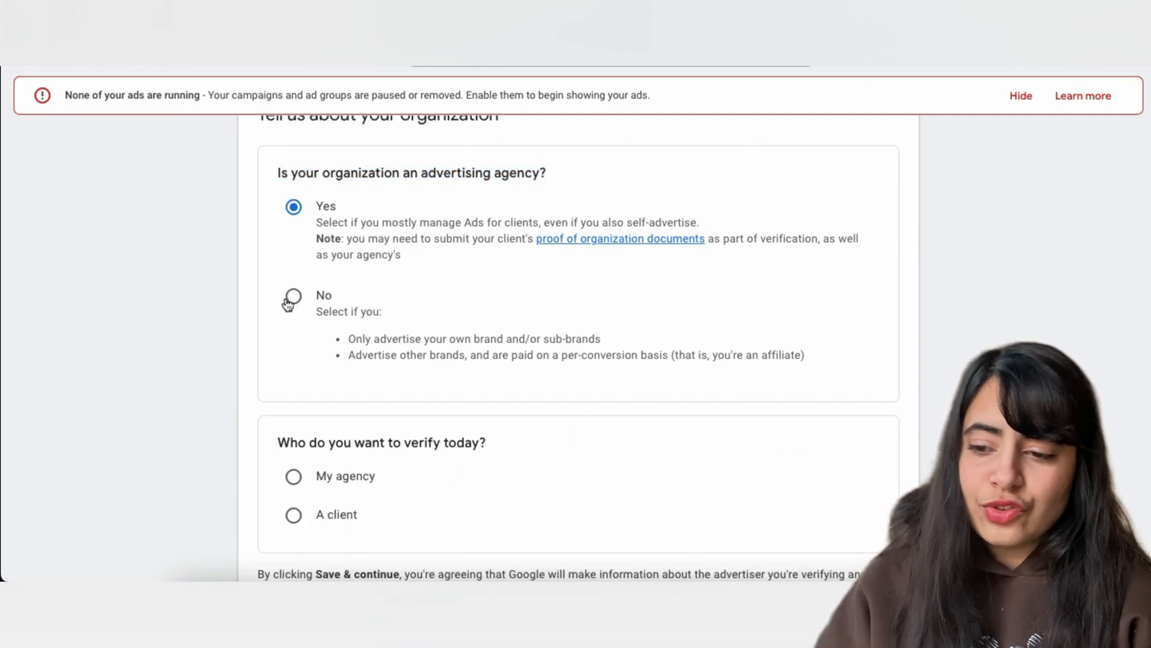
click(293, 300)
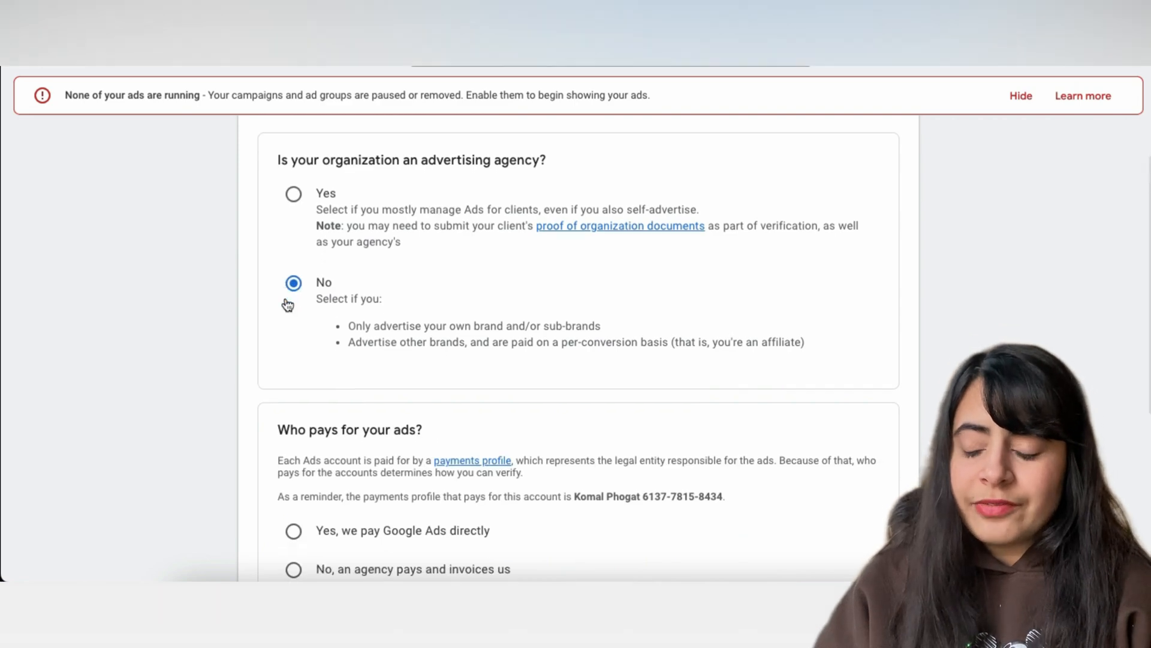
scroll(down, 3)
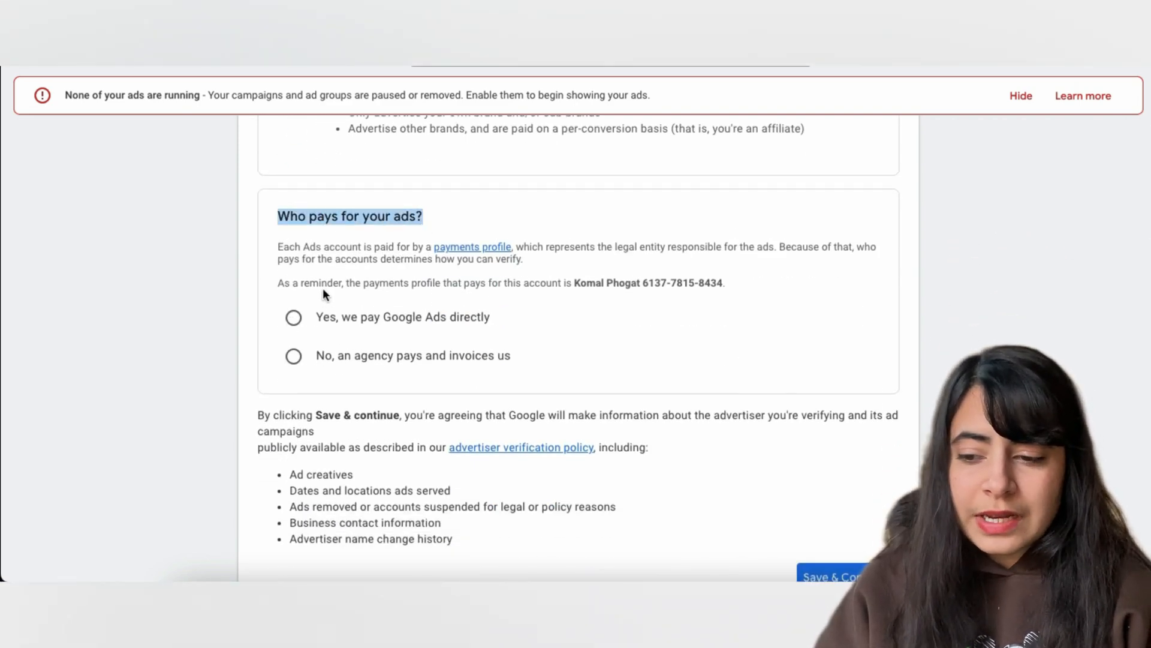
scroll(down, 3)
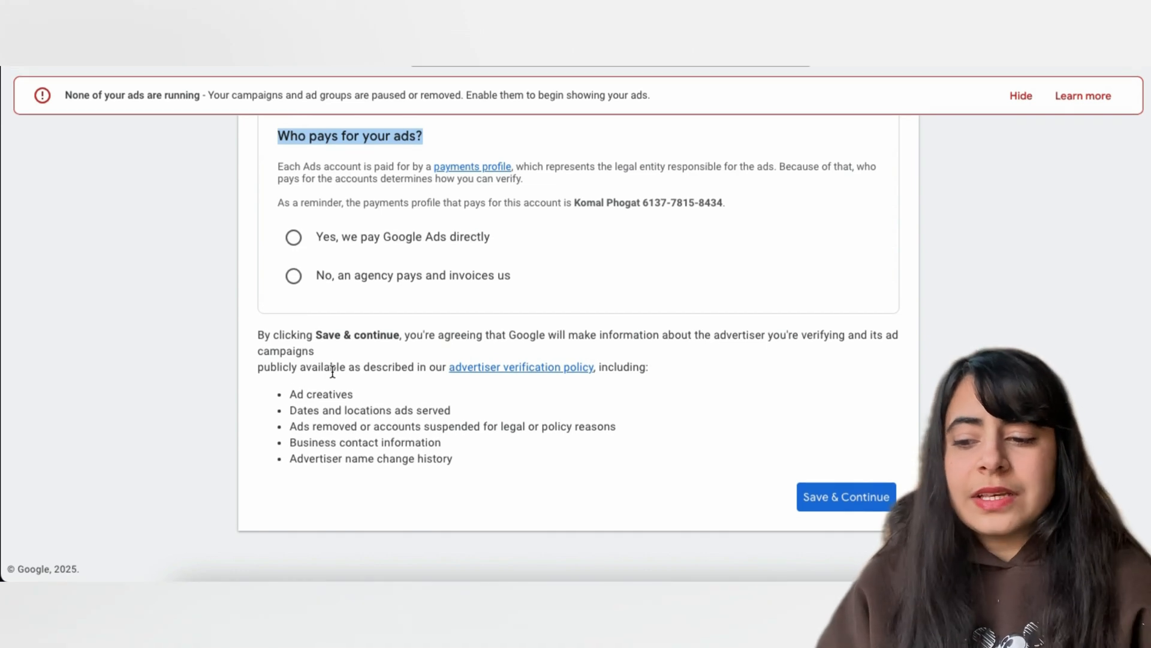